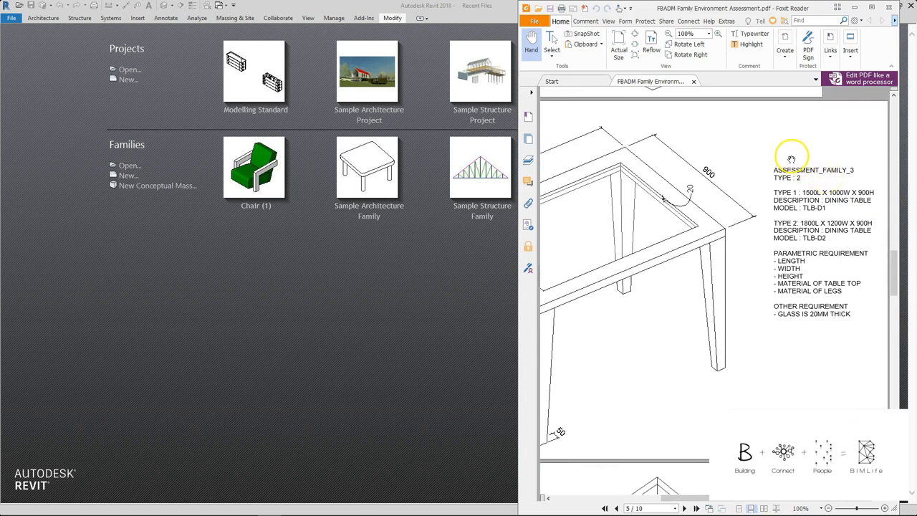
mouse_move(759, 223)
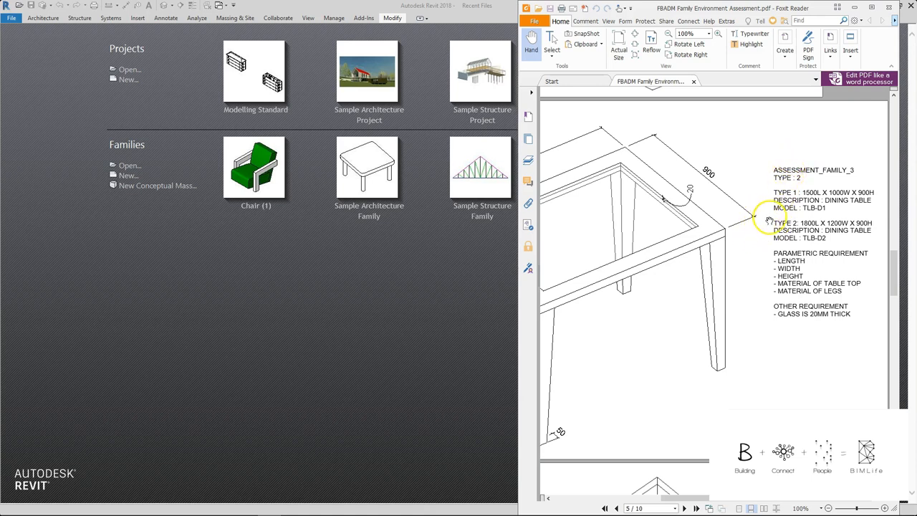
mouse_move(788, 229)
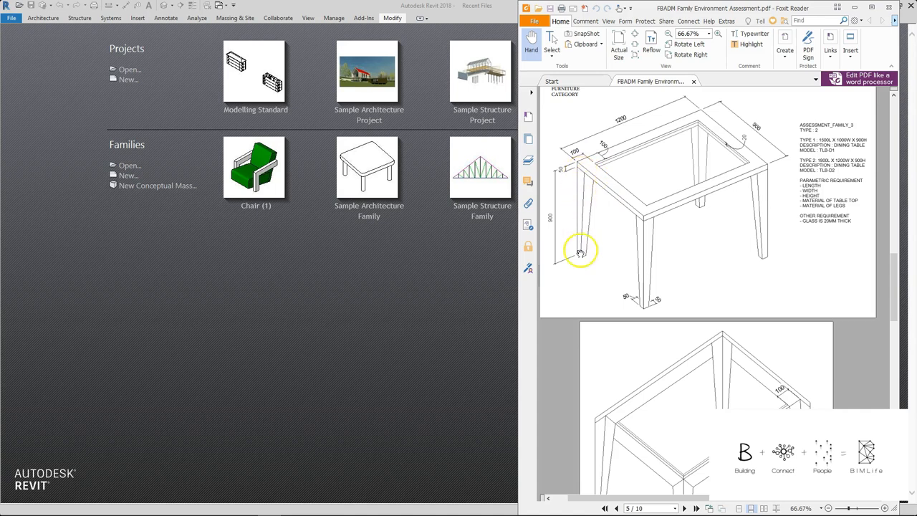
mouse_move(590, 224)
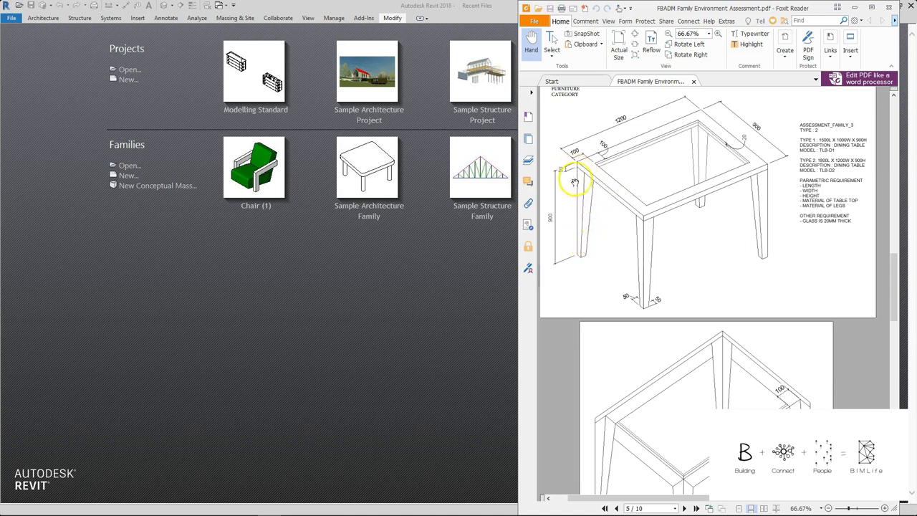
mouse_move(733, 253)
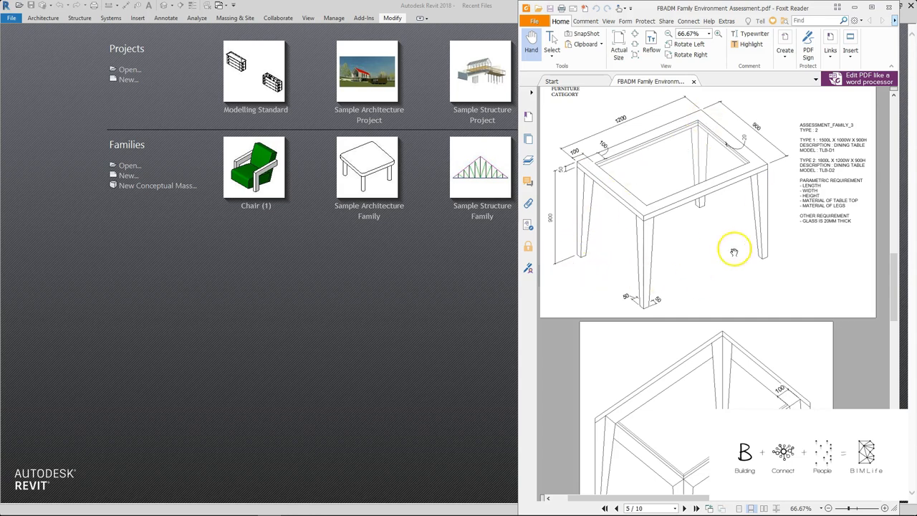
mouse_move(710, 215)
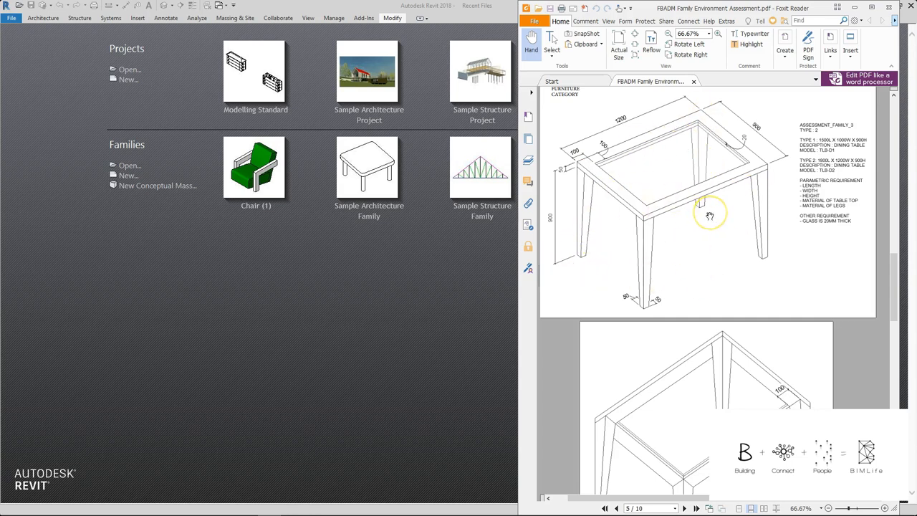
mouse_move(605, 136)
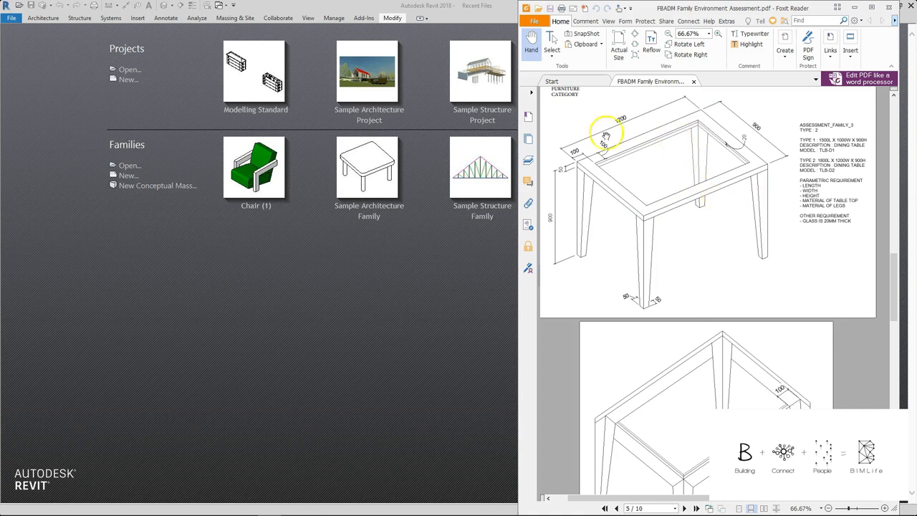
mouse_move(724, 154)
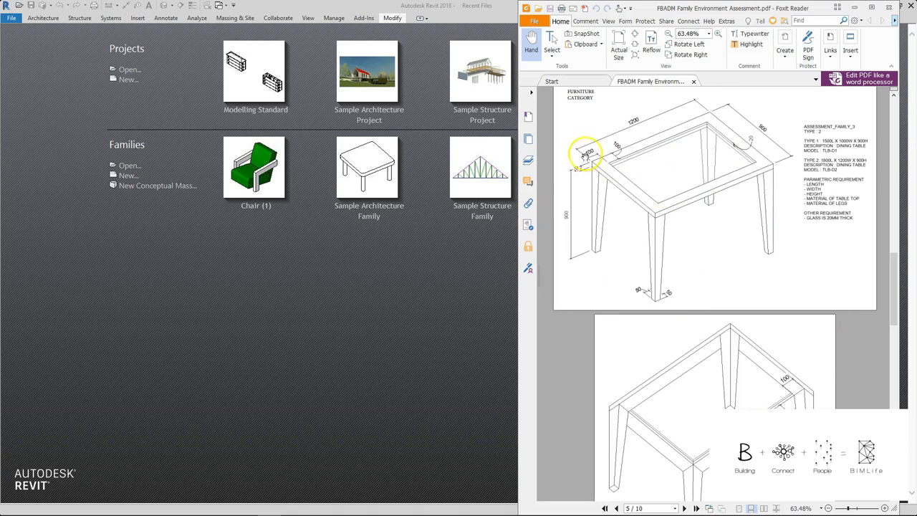
mouse_move(369, 320)
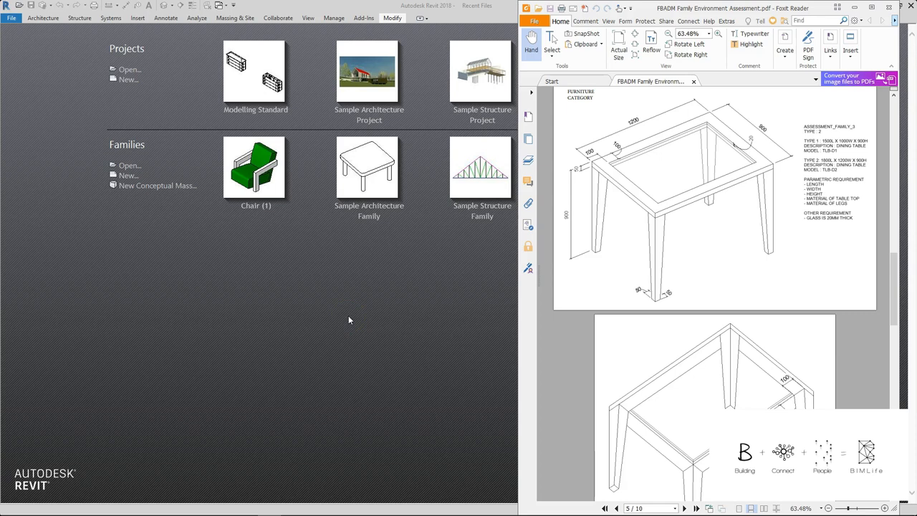
Create a new family from the Metric Generic Model.rft template.
click(659, 208)
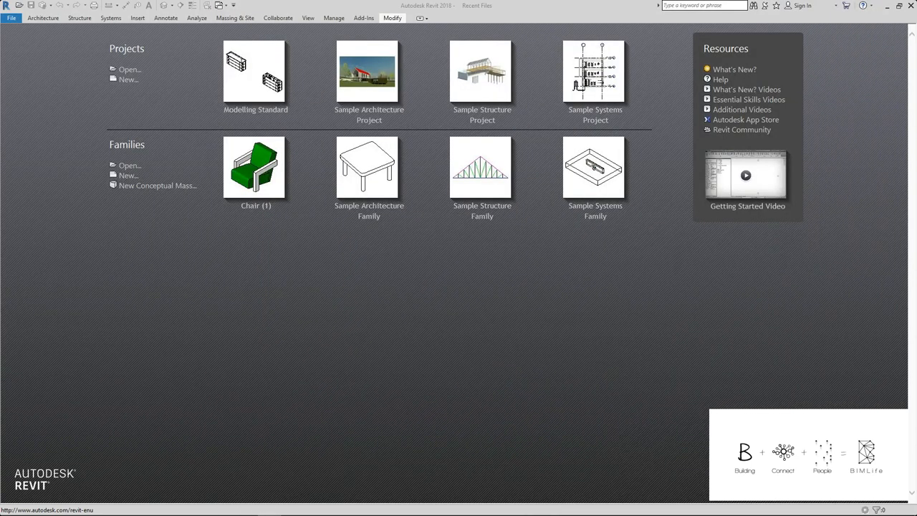
mouse_move(112, 161)
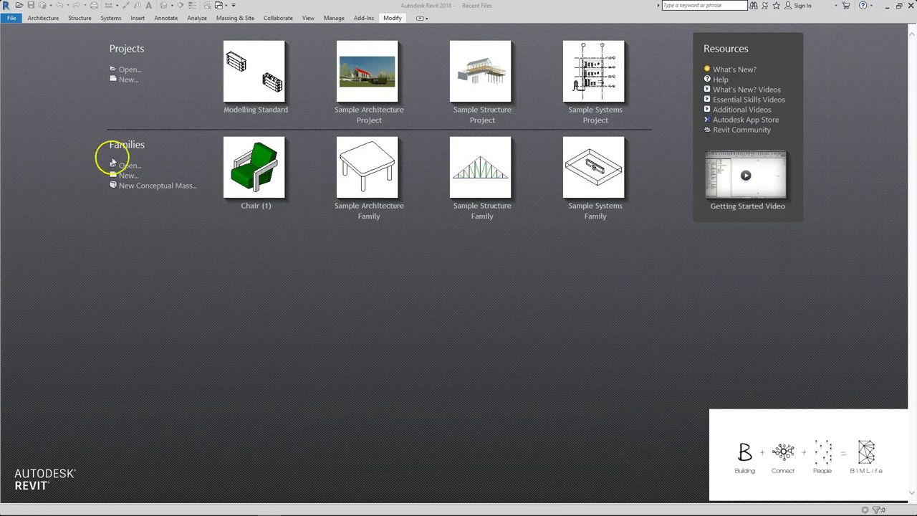
click(129, 175)
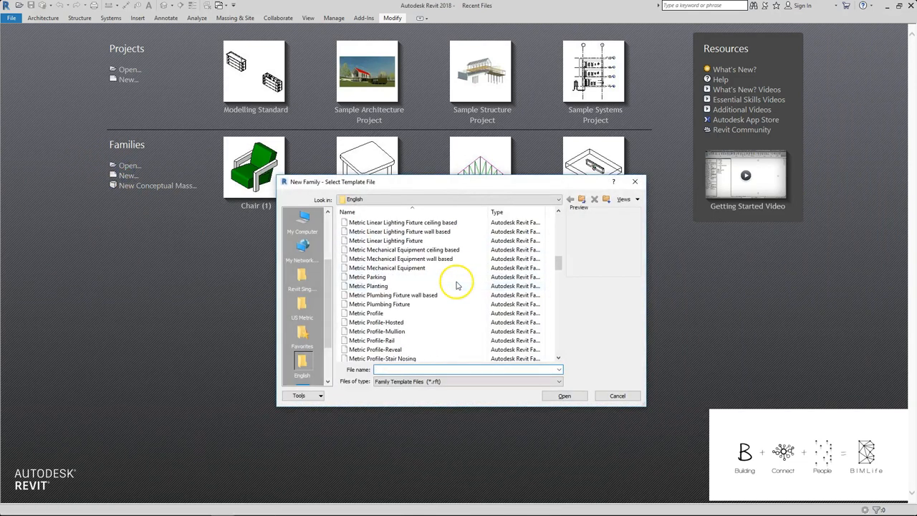
click(376, 321)
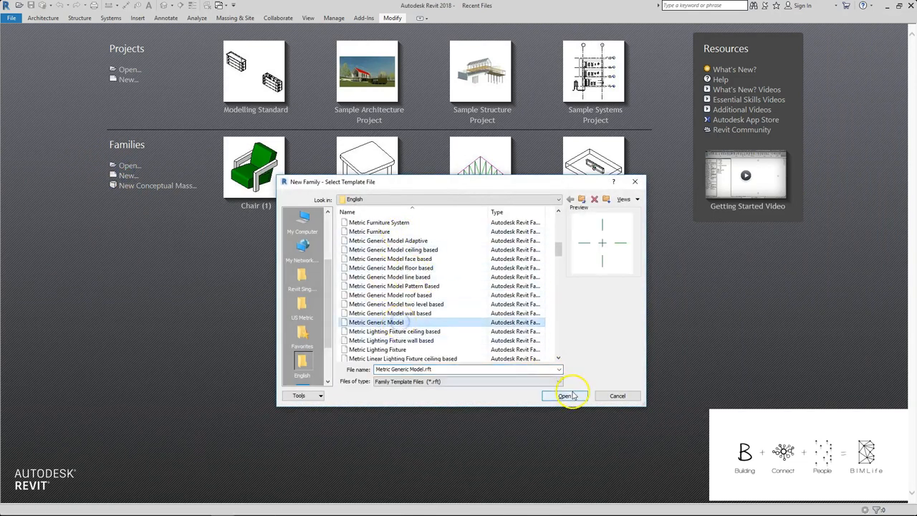
click(564, 395)
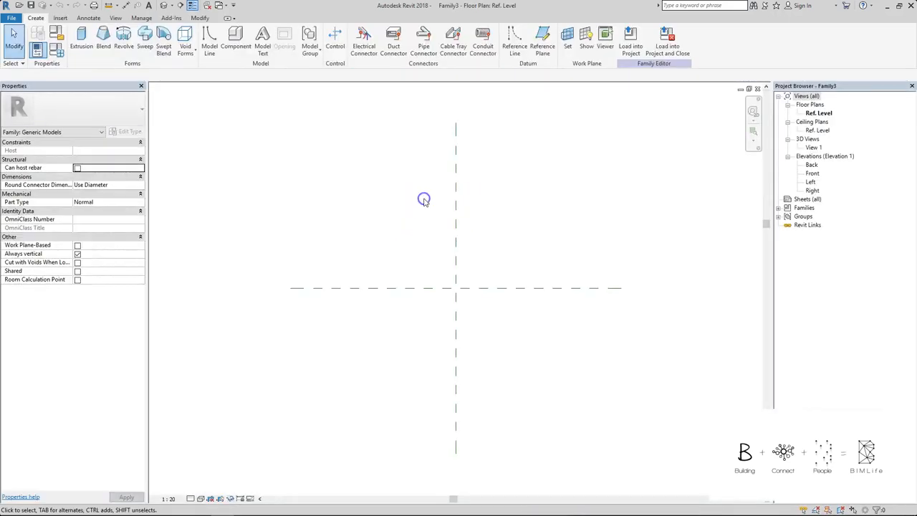
Label the 1468 and 900 overall dimensions as LENGTH and WIDTH type parameters.
click(542, 42)
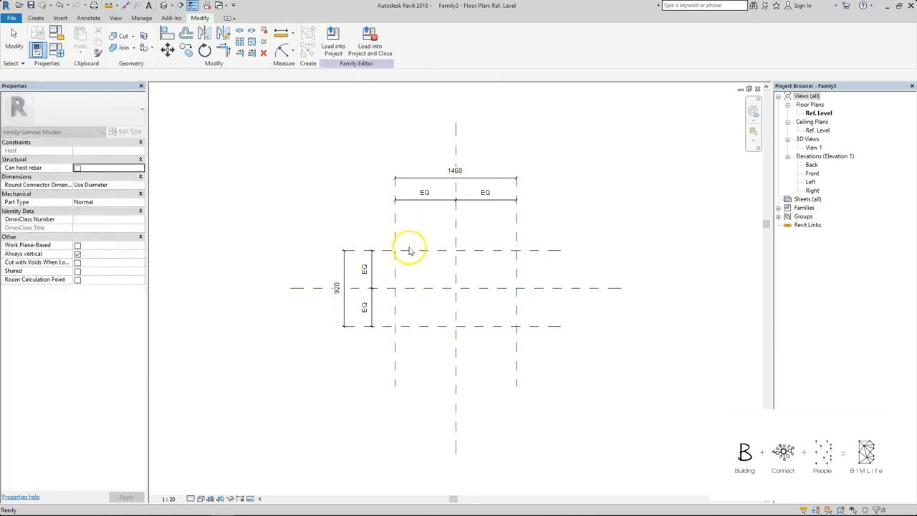
click(456, 171)
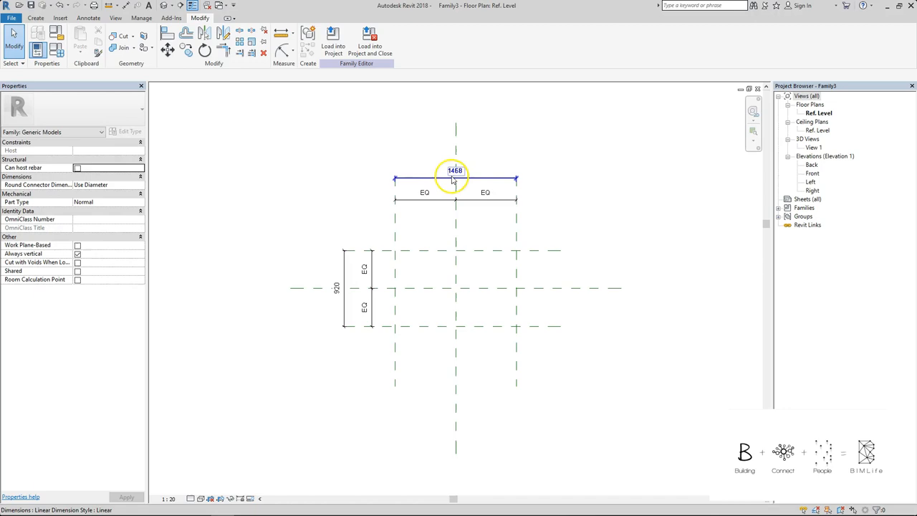
click(455, 178)
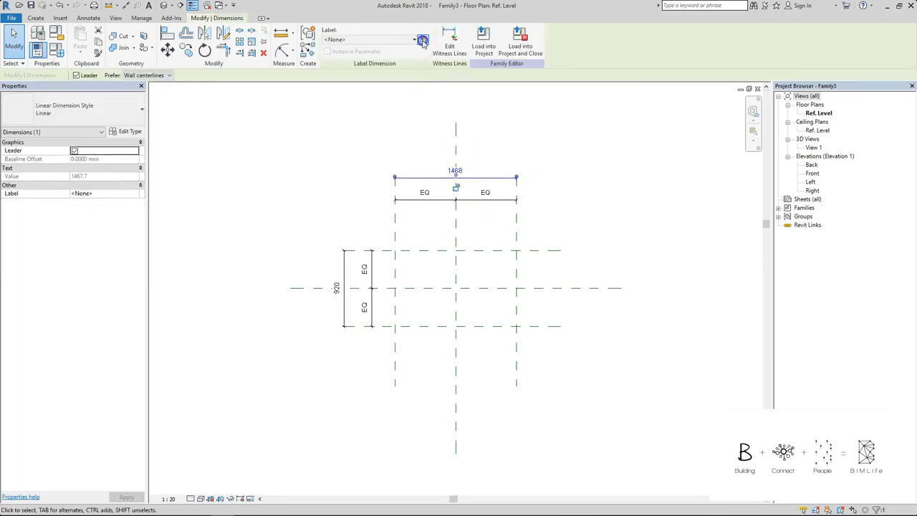
click(423, 40)
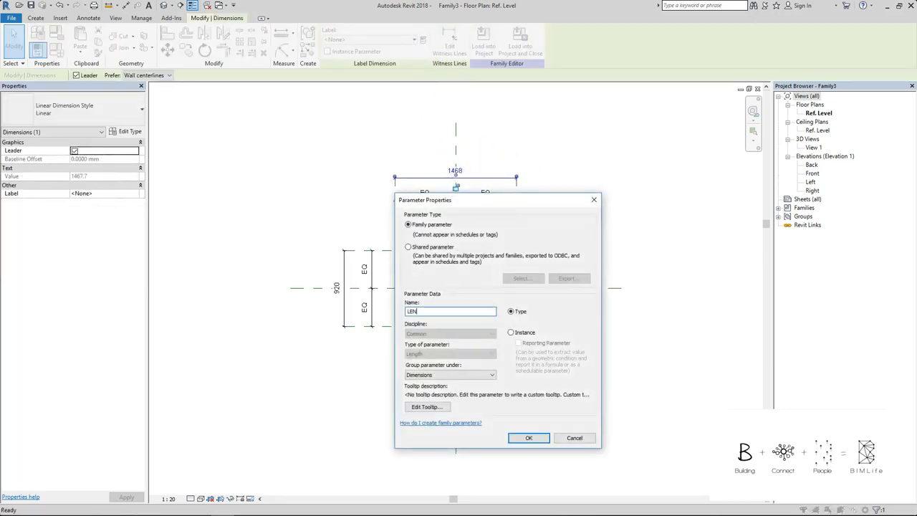
click(528, 438)
text(WID)
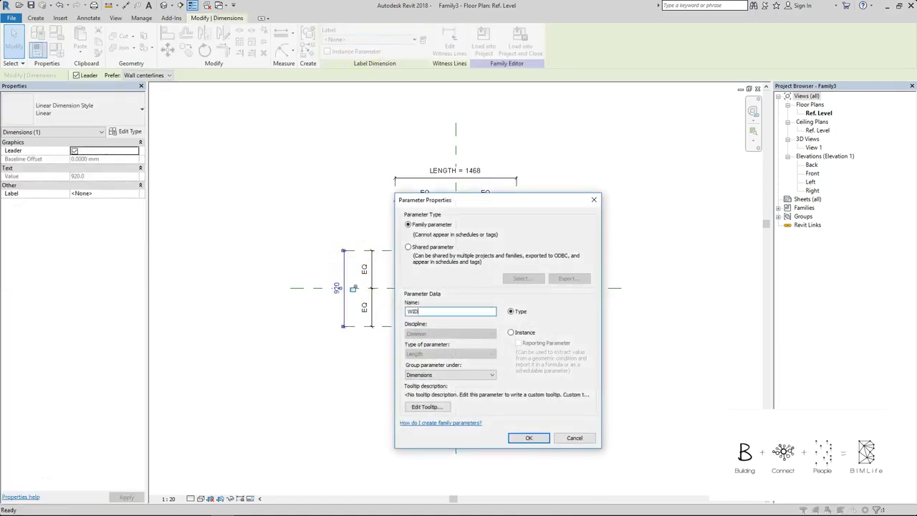
click(529, 439)
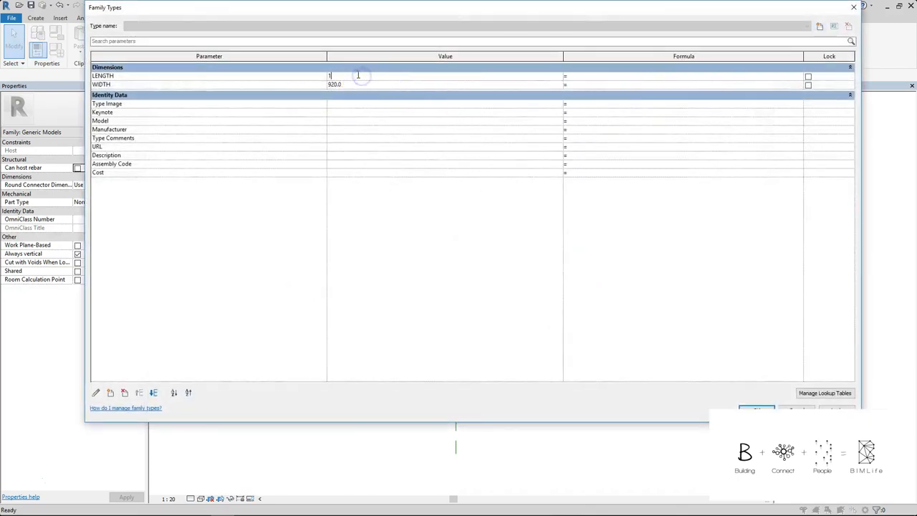
Enter 1500 for LENGTH and 1000 for WIDTH in Family Types.
text(1500.0)
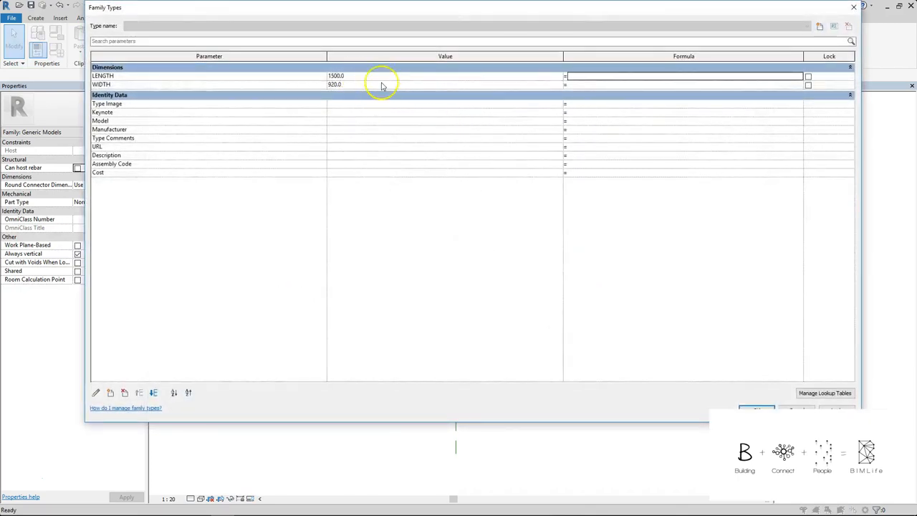
text(1000)
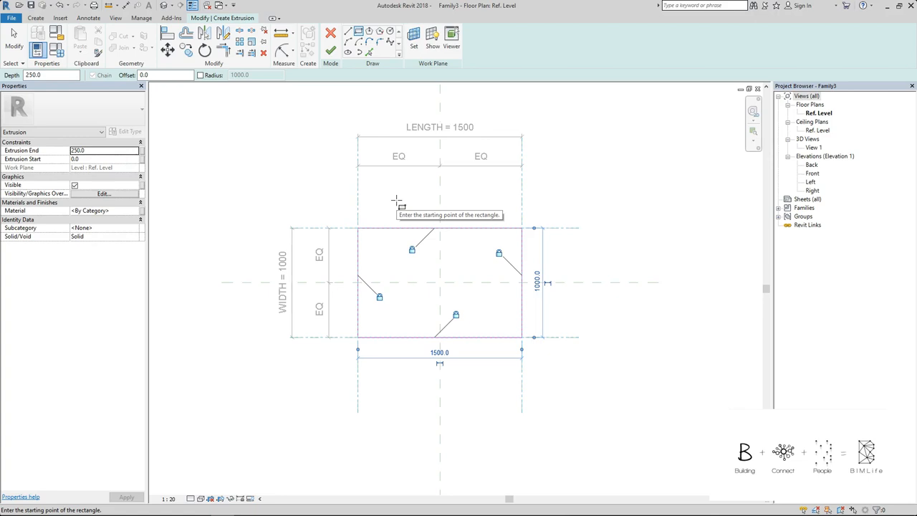
mouse_move(515, 209)
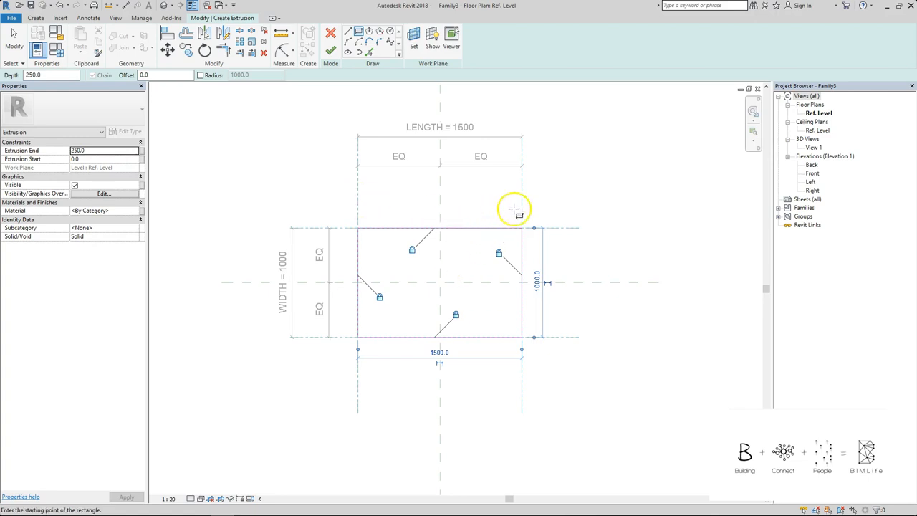
mouse_move(537, 199)
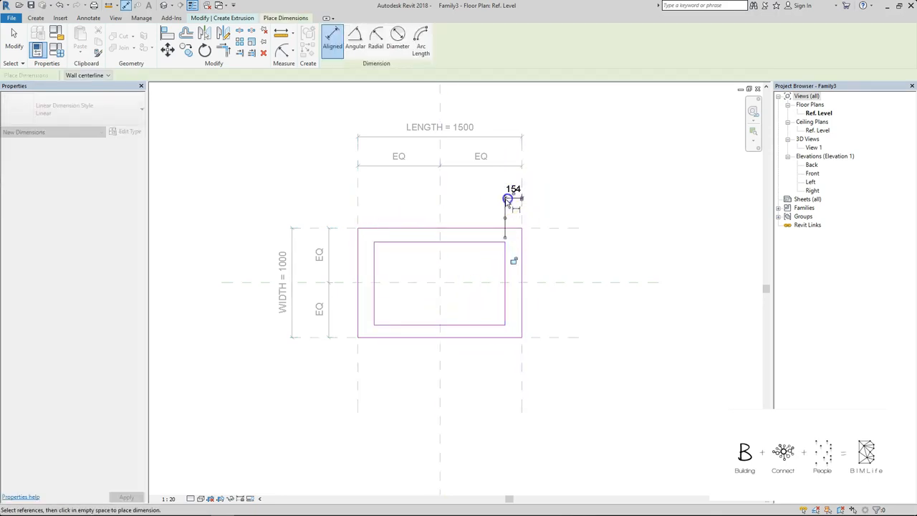
mouse_move(384, 198)
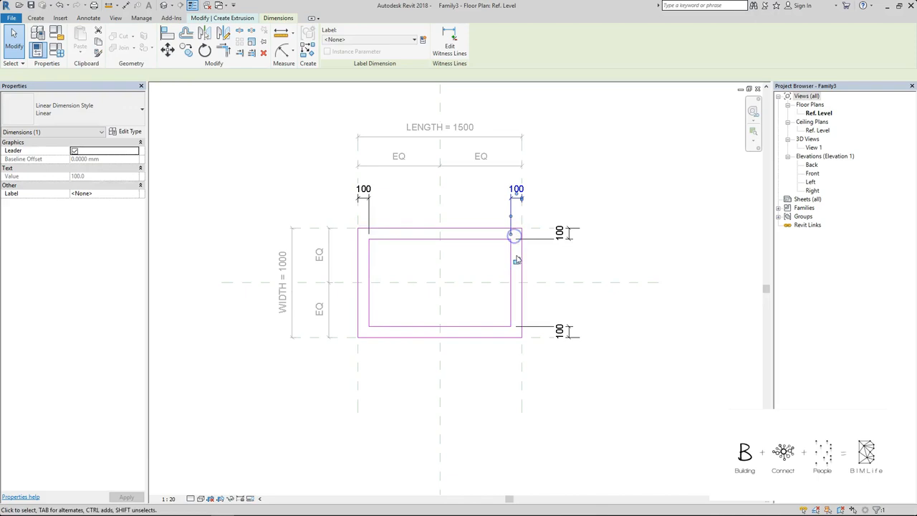
Set the inner rectangle's offset dimensions to 100 from the outer frame edges.
click(579, 332)
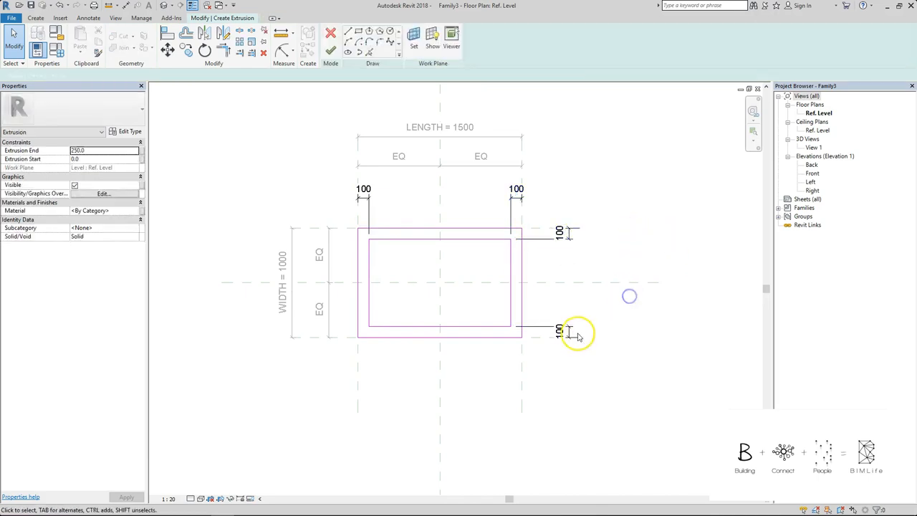
click(561, 330)
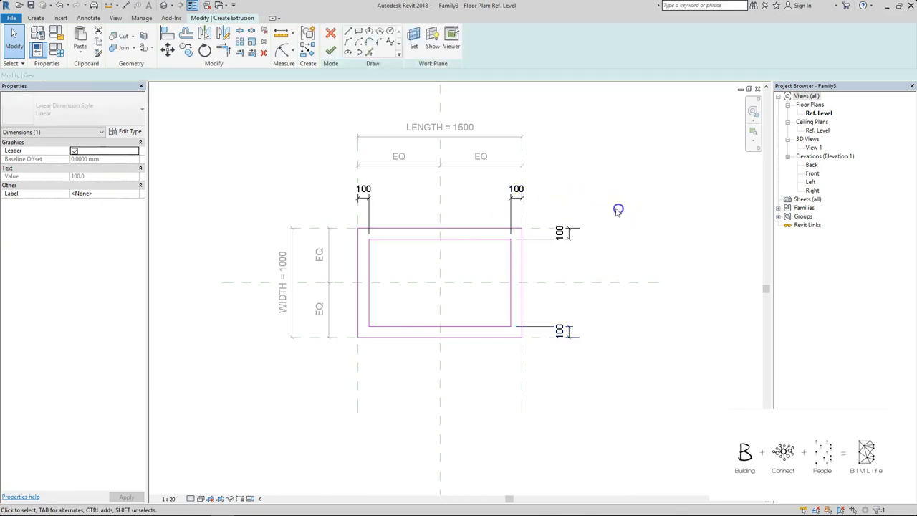
click(361, 238)
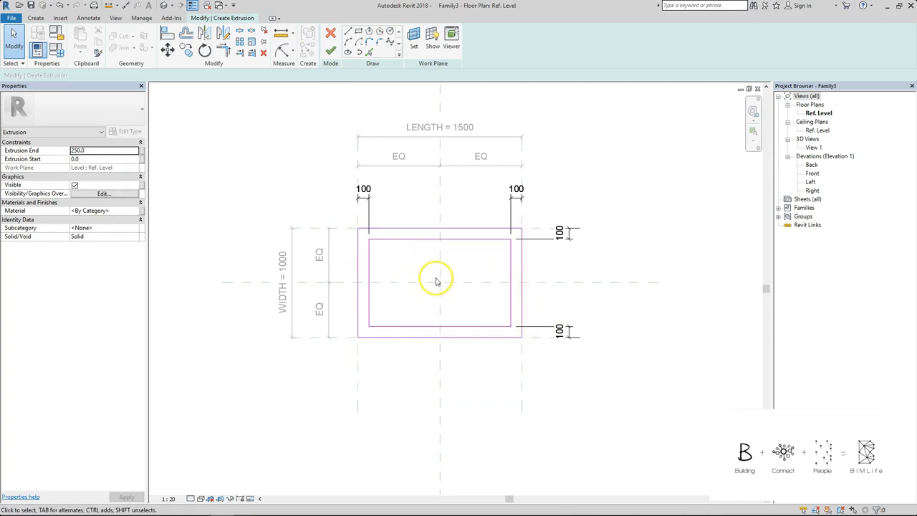
mouse_move(329, 52)
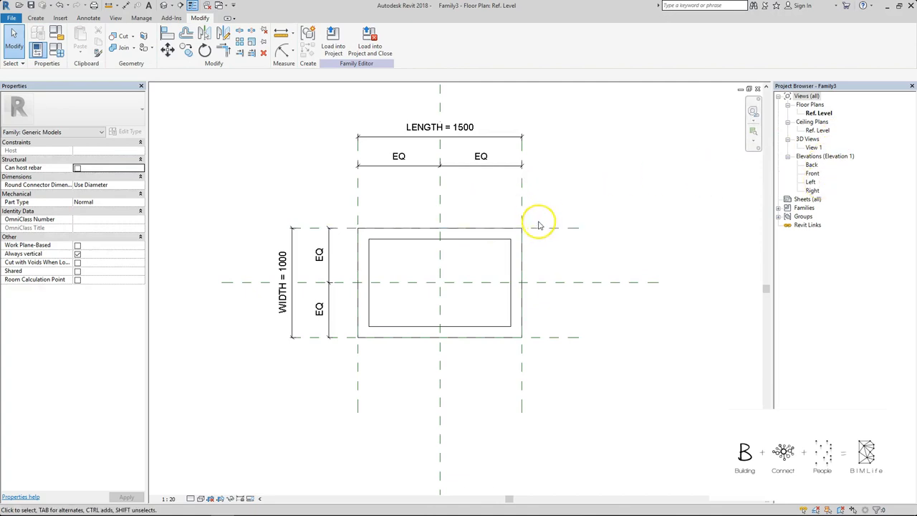
mouse_move(499, 221)
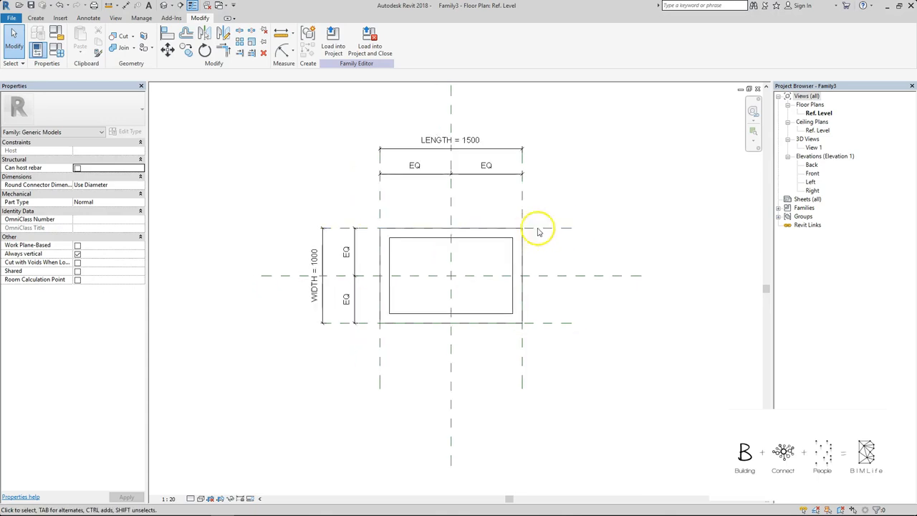
In the Front elevation, dimension the frame depth and label it as the THICKNESS parameter.
double_click(813, 174)
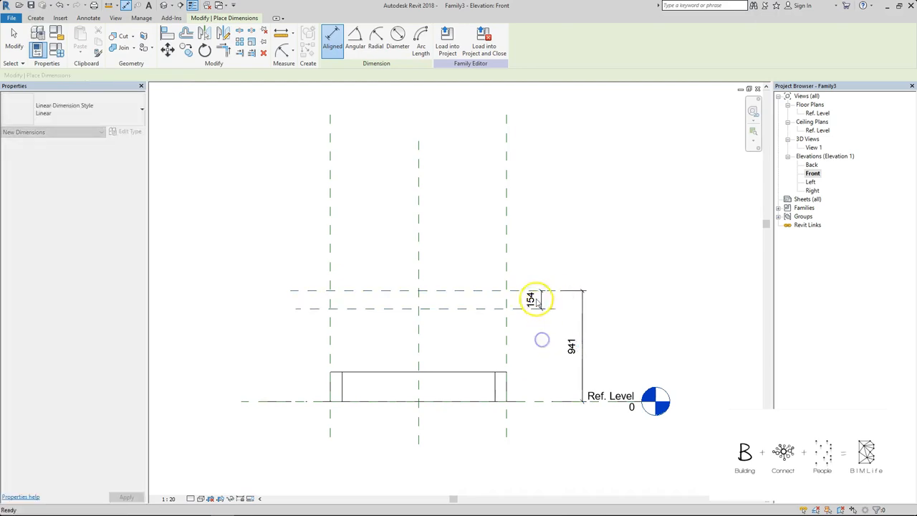
click(533, 299)
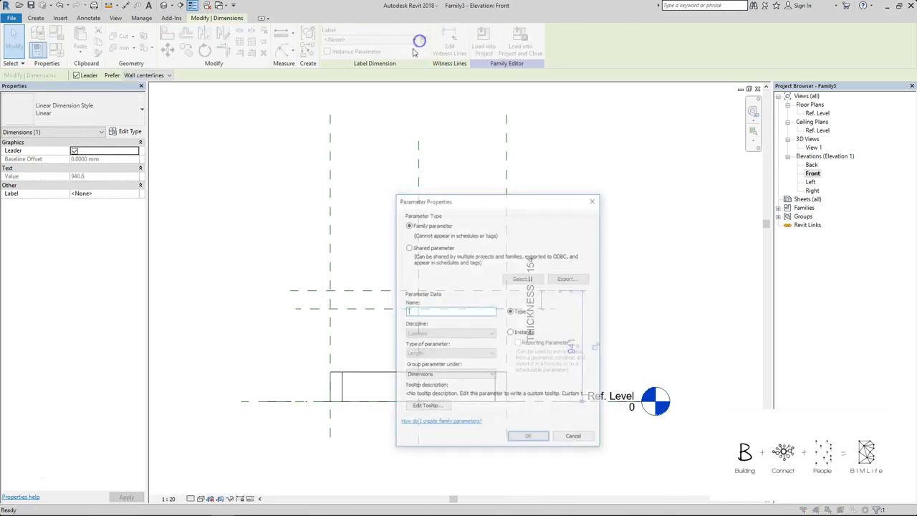
click(528, 435)
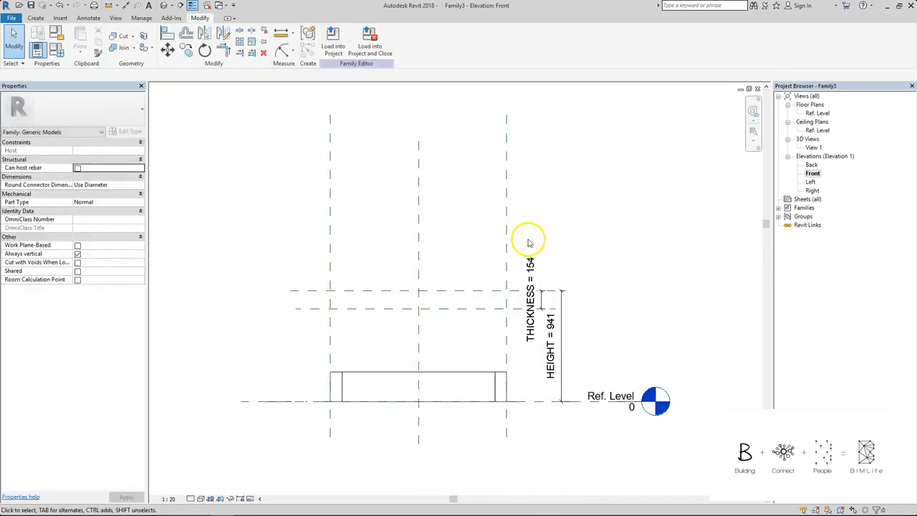
mouse_move(459, 293)
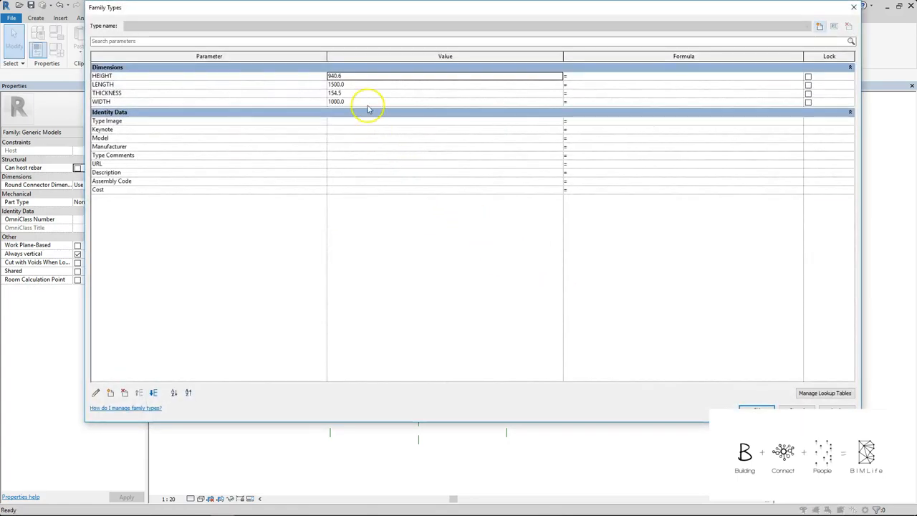
mouse_move(364, 87)
text(900)
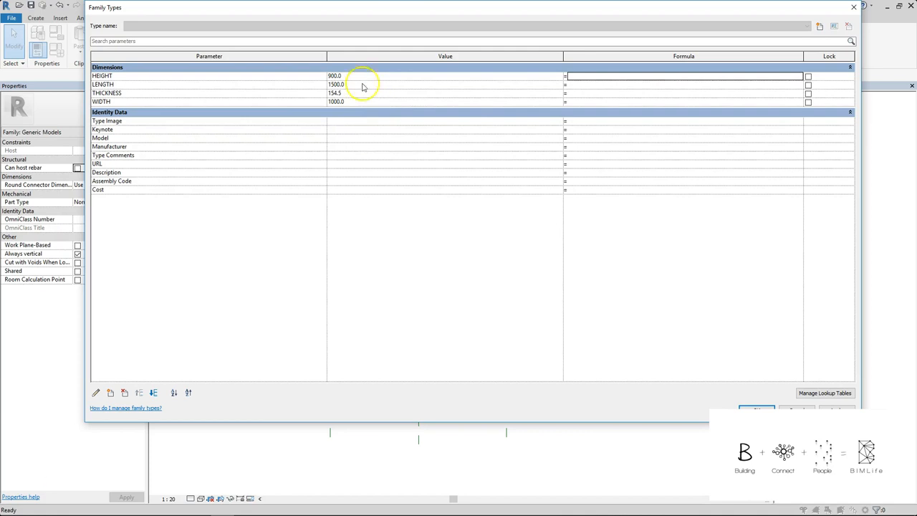
mouse_move(371, 98)
text(50)
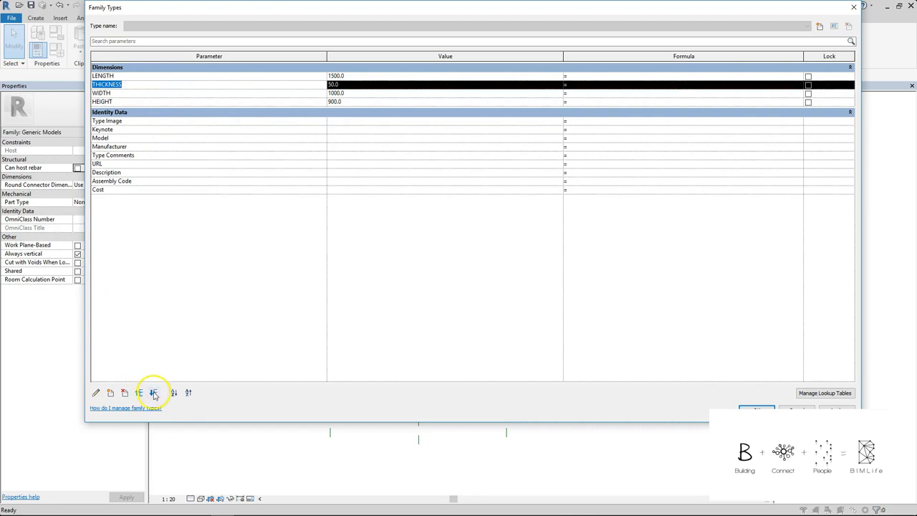
Reorder the parameters in the Family Types list.
click(152, 393)
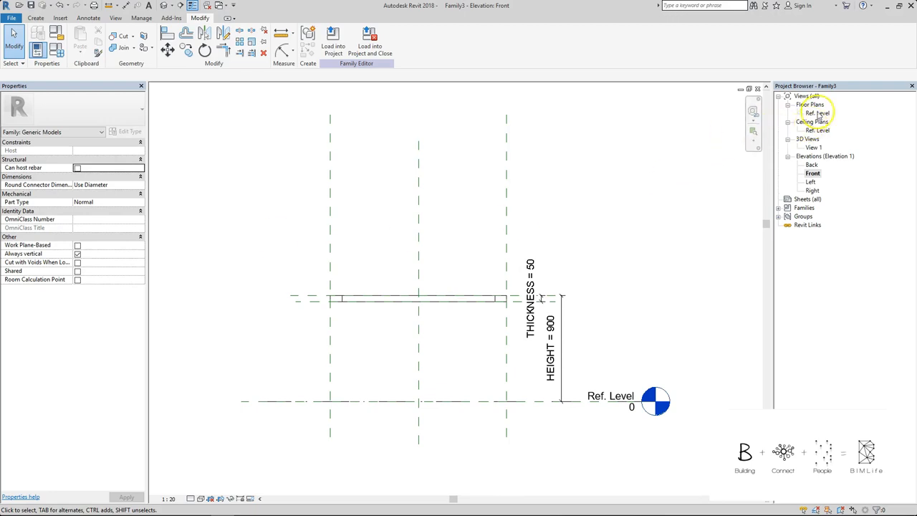
Switch to the Ref. Level floor plan from the Project Browser.
double_click(816, 112)
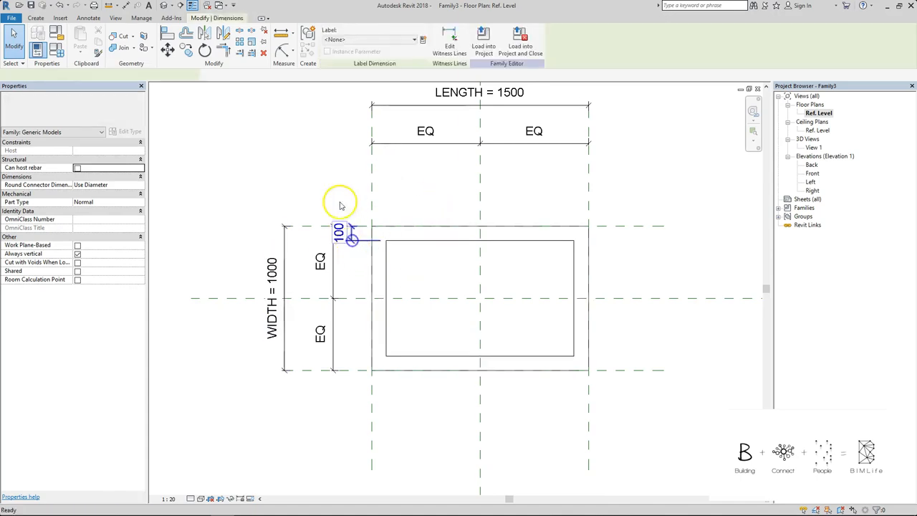
Start a Blend solid and begin the leg's base square at the top-left corner.
click(35, 18)
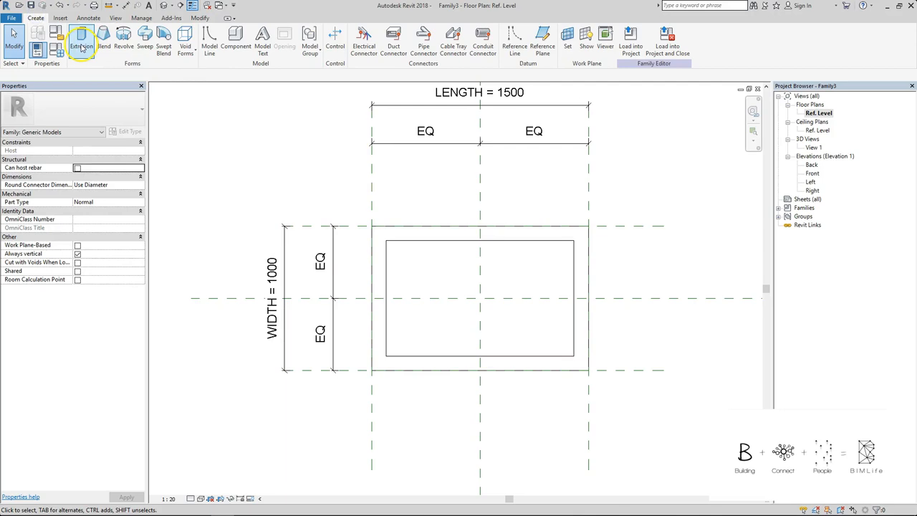
mouse_move(104, 35)
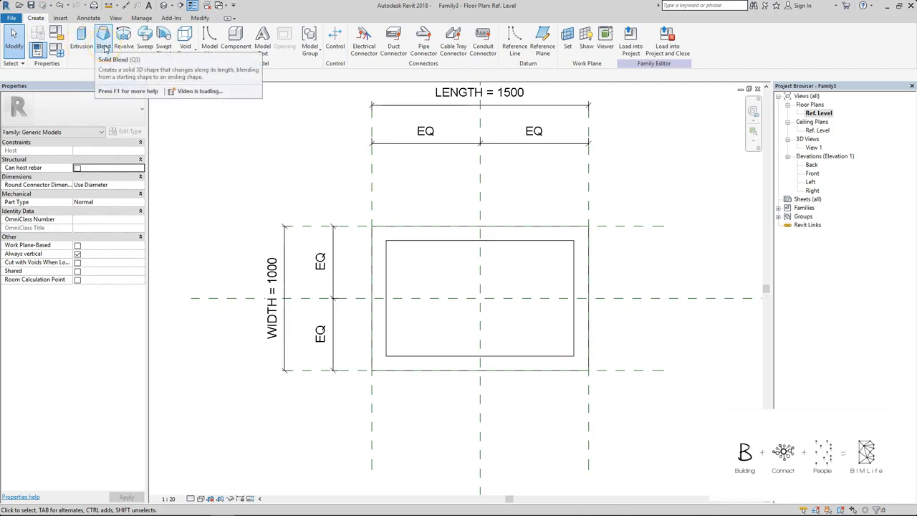
mouse_move(103, 40)
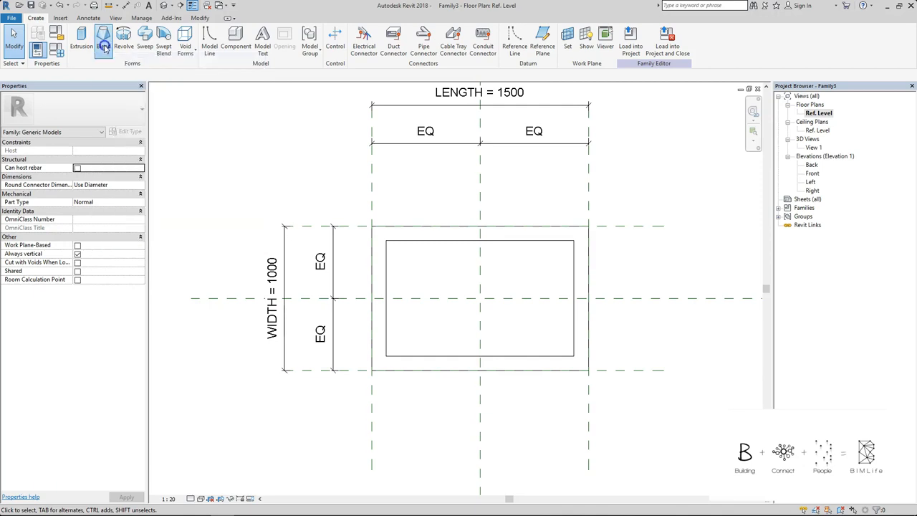
click(104, 41)
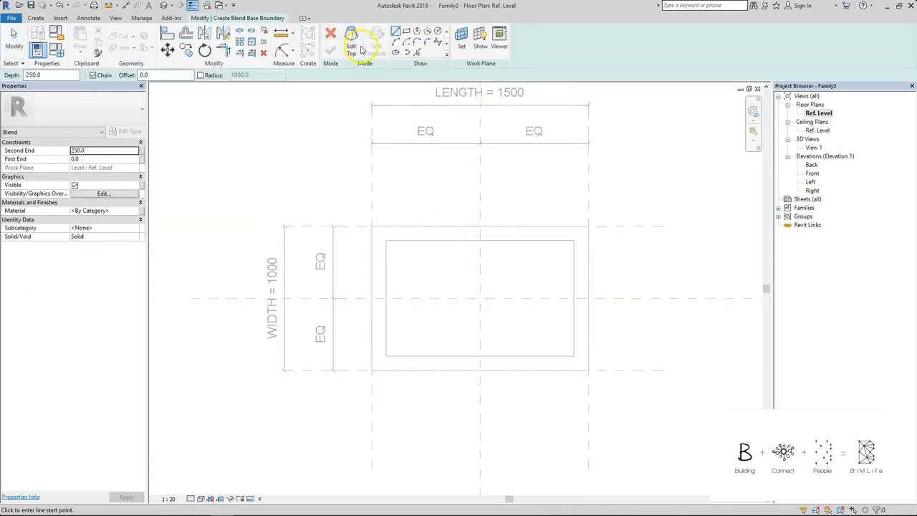
mouse_move(351, 51)
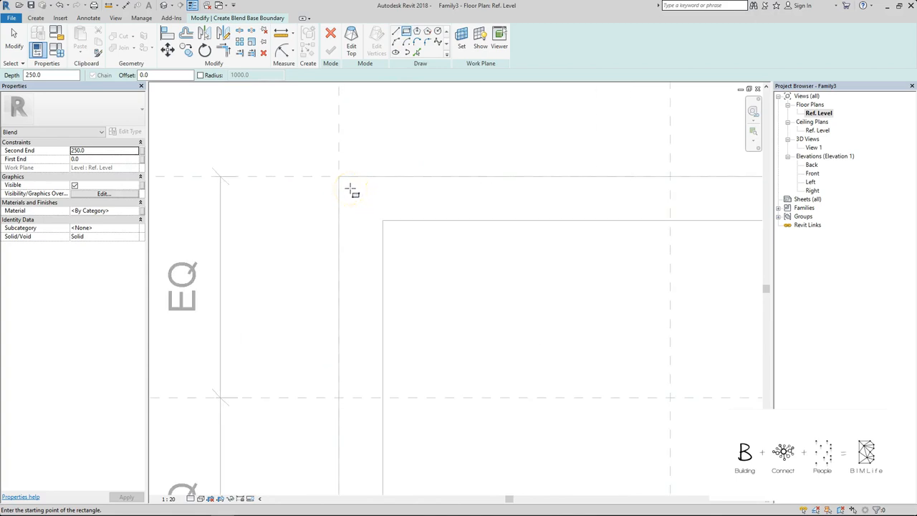
mouse_move(351, 189)
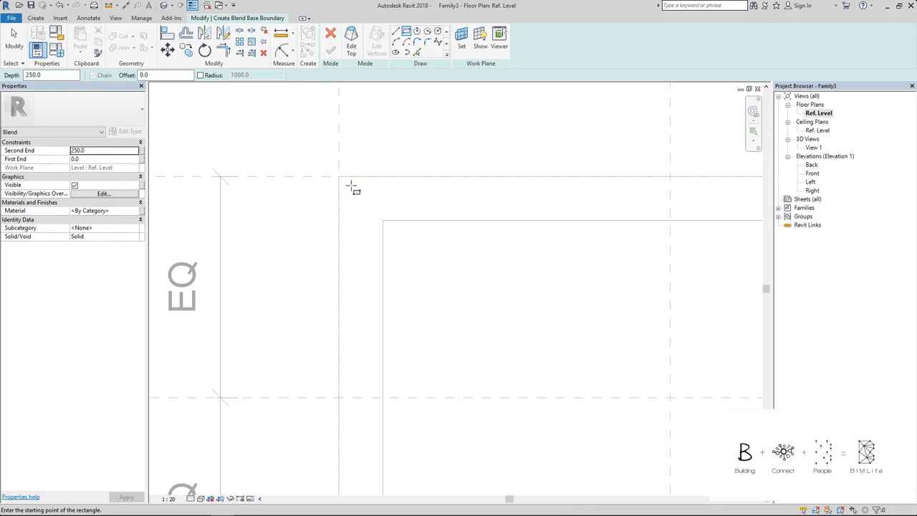
click(351, 187)
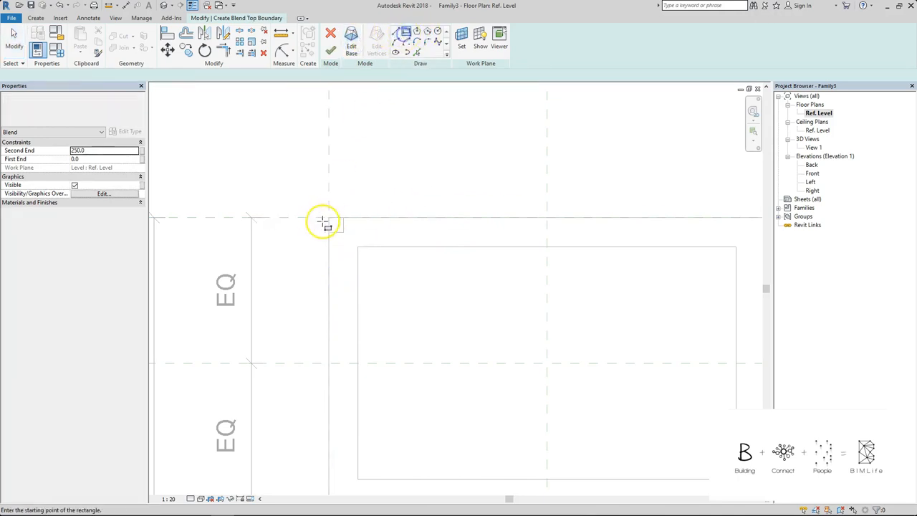
Sketch the leg's 100 × 100 top square at the top-left corner.
click(324, 221)
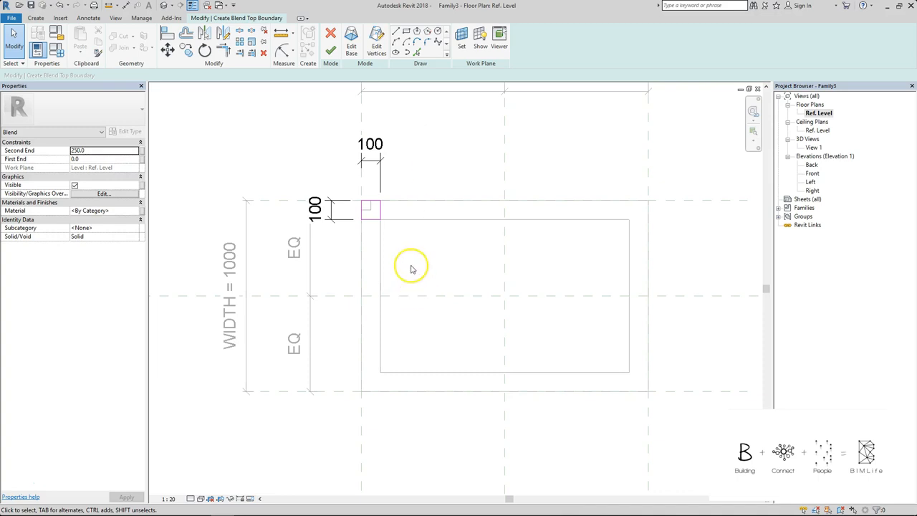
mouse_move(451, 308)
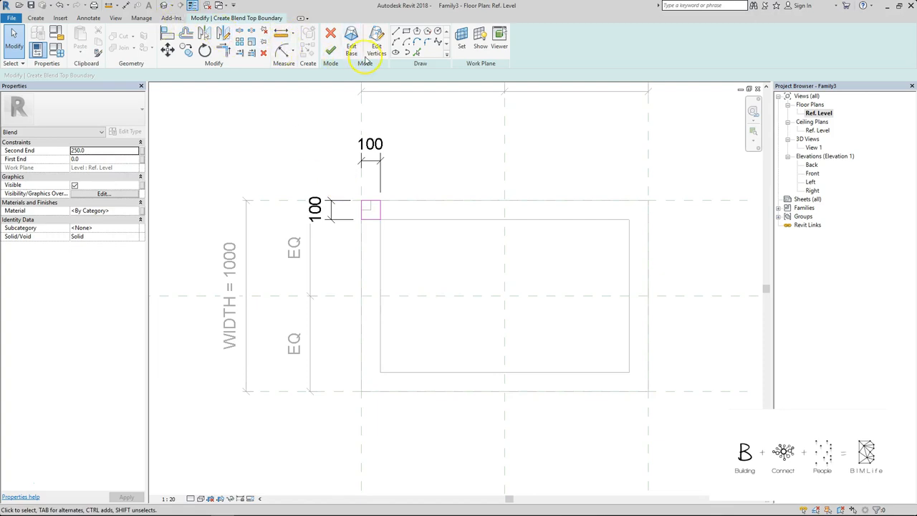
mouse_move(330, 52)
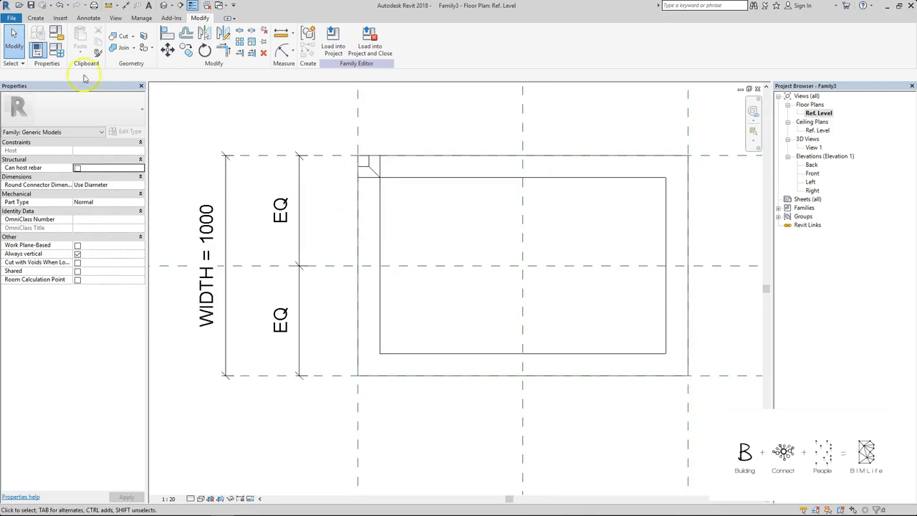
Start a second Blend and align its 50 × 50 square to the bottom-left reference lines.
click(34, 17)
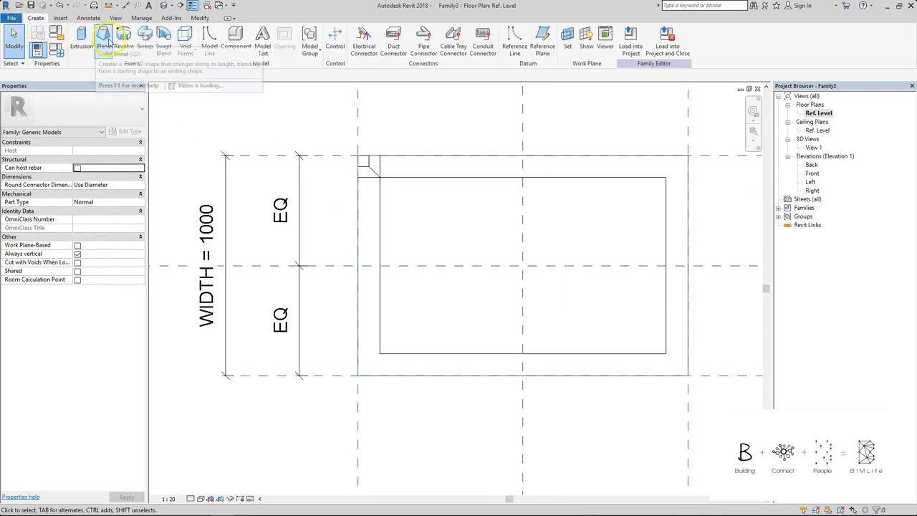
click(103, 40)
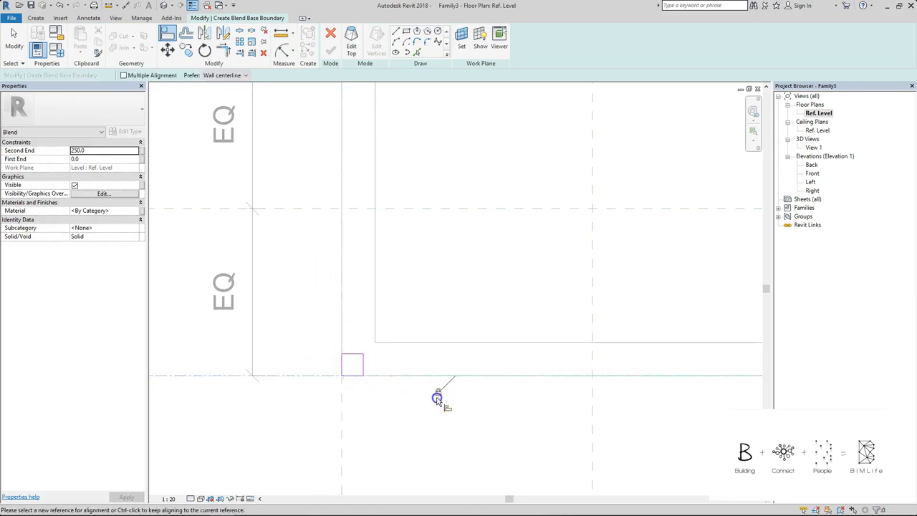
click(332, 40)
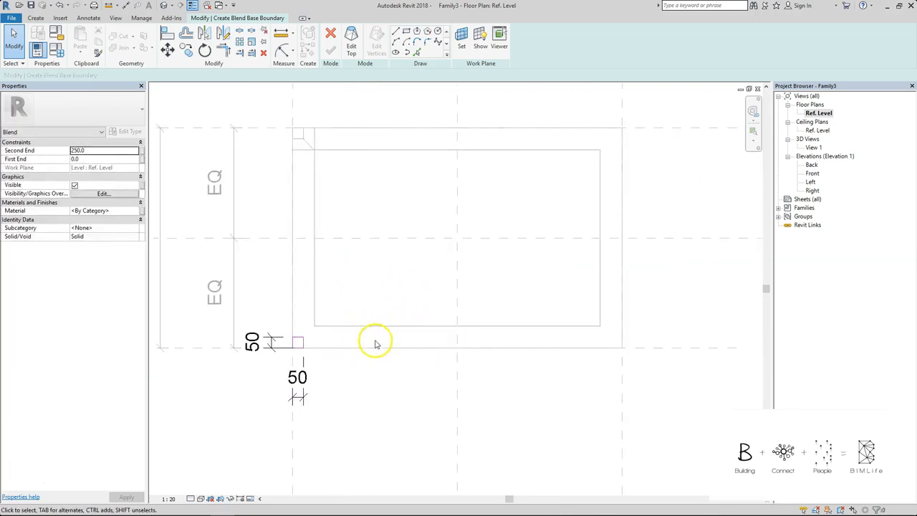
mouse_move(347, 178)
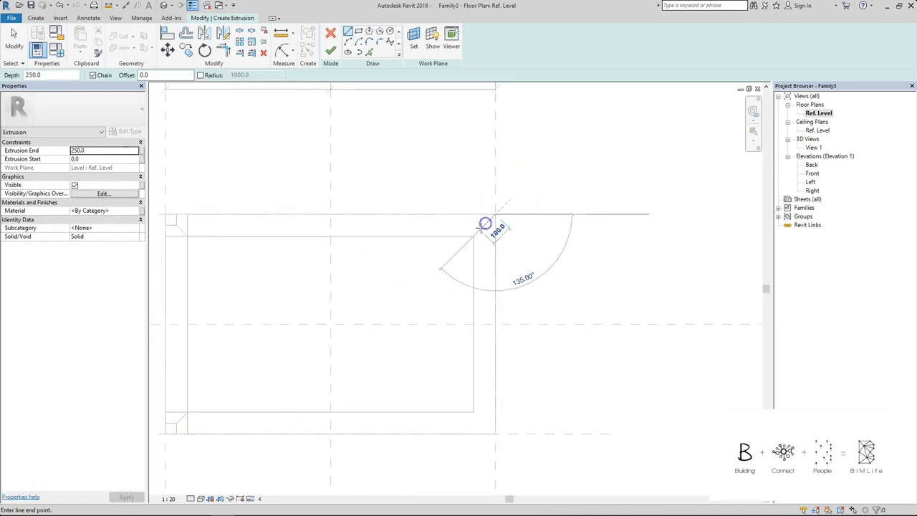
Discard the unfinished 50 × 50 leg extrusion sketch at the top-right frame corner.
click(494, 215)
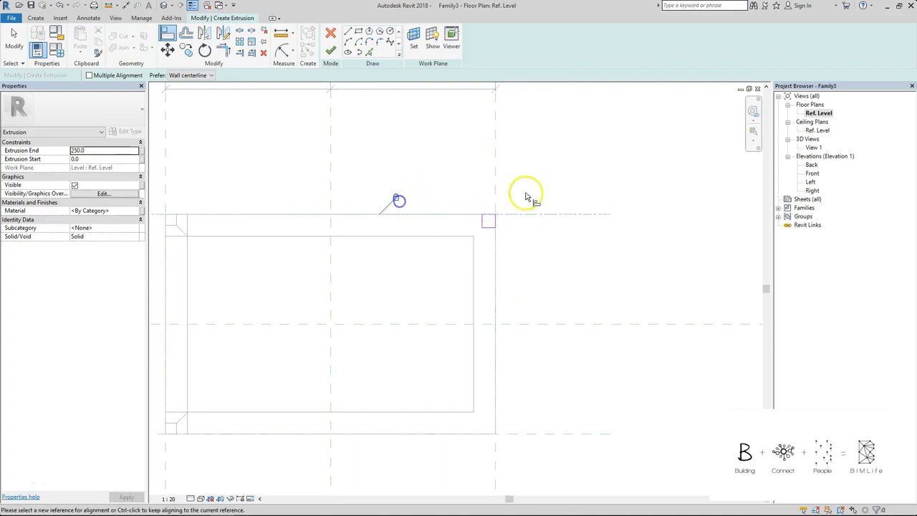
click(332, 40)
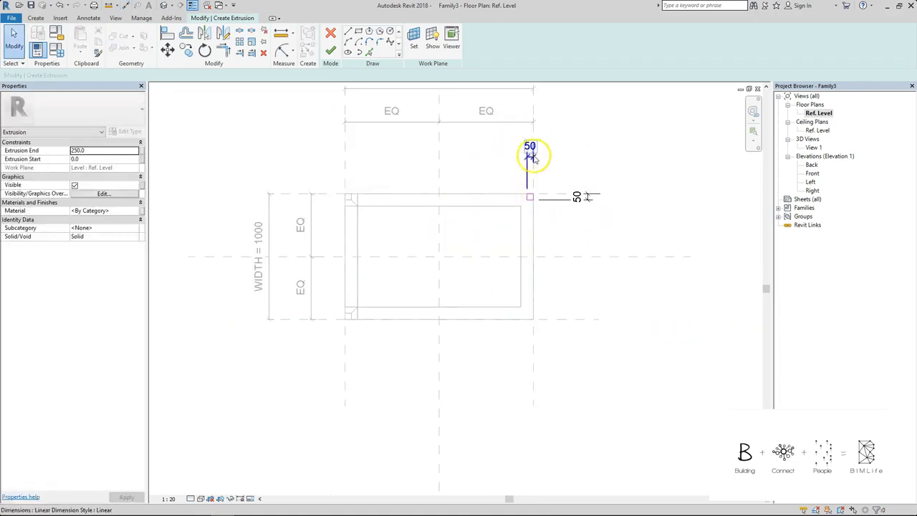
click(531, 151)
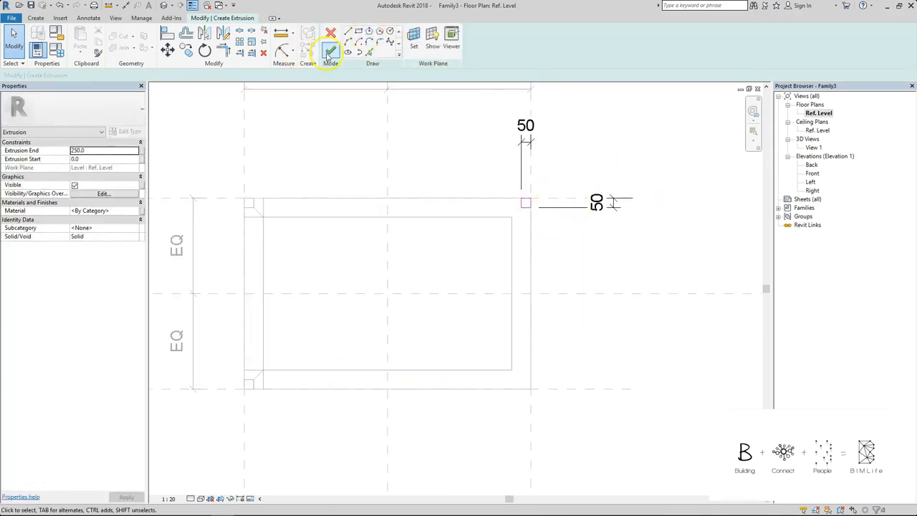
click(329, 51)
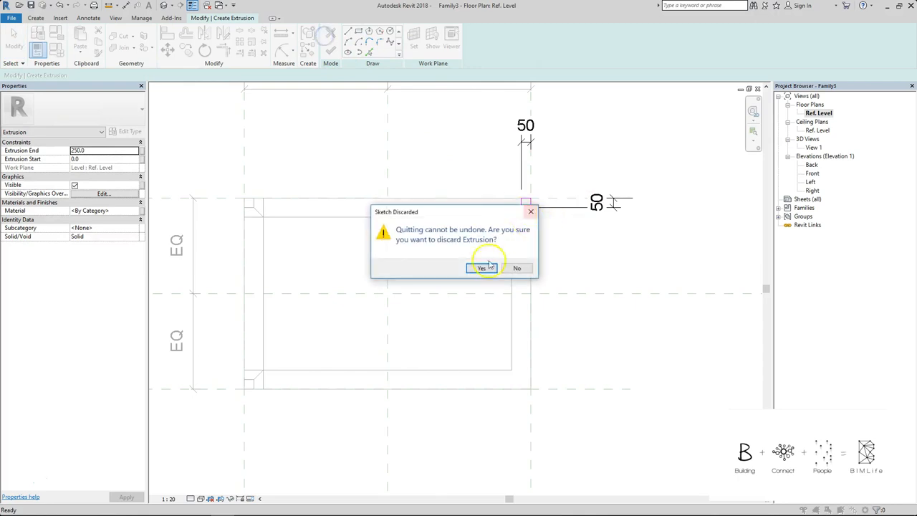
click(481, 268)
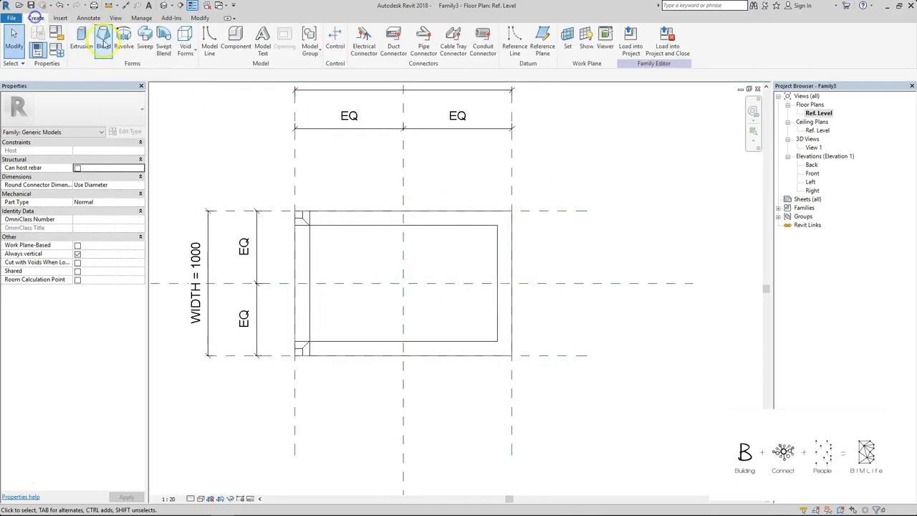
Blend a tapered leg at the top-right corner, its base dimensioned and locked to reference planes.
click(104, 40)
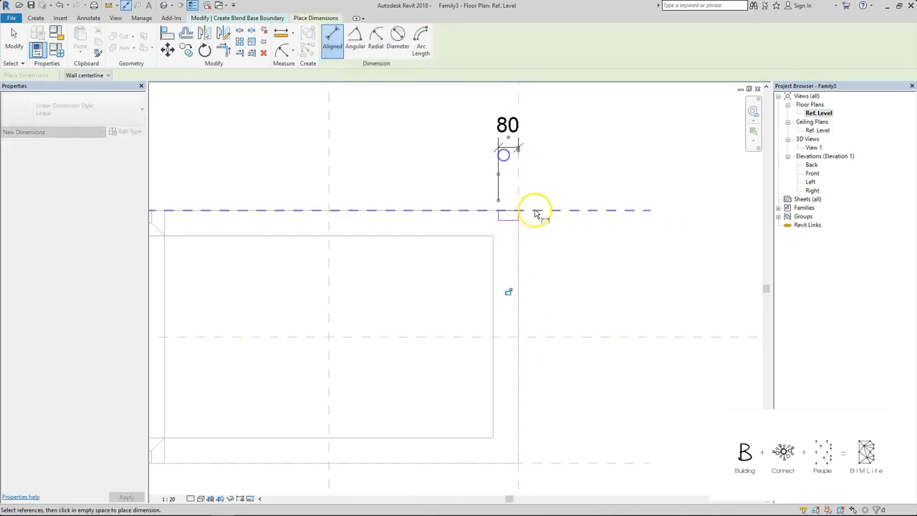
click(541, 212)
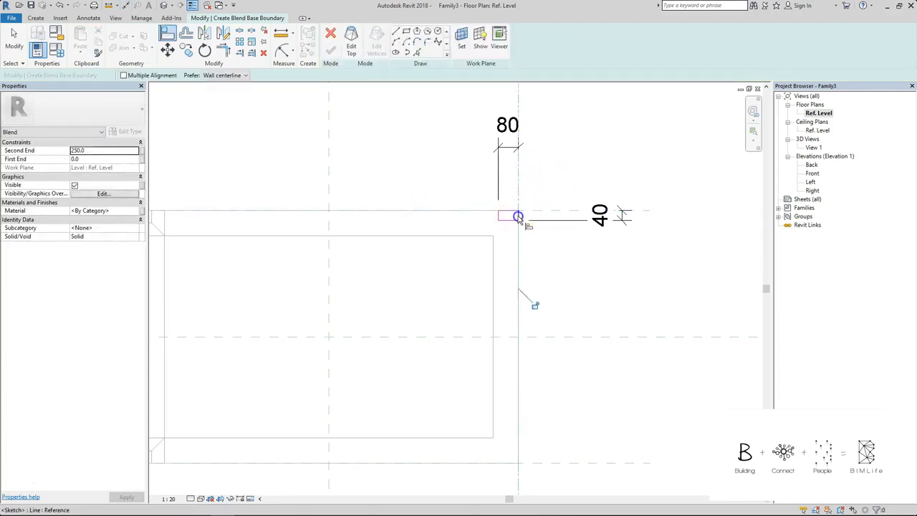
click(519, 218)
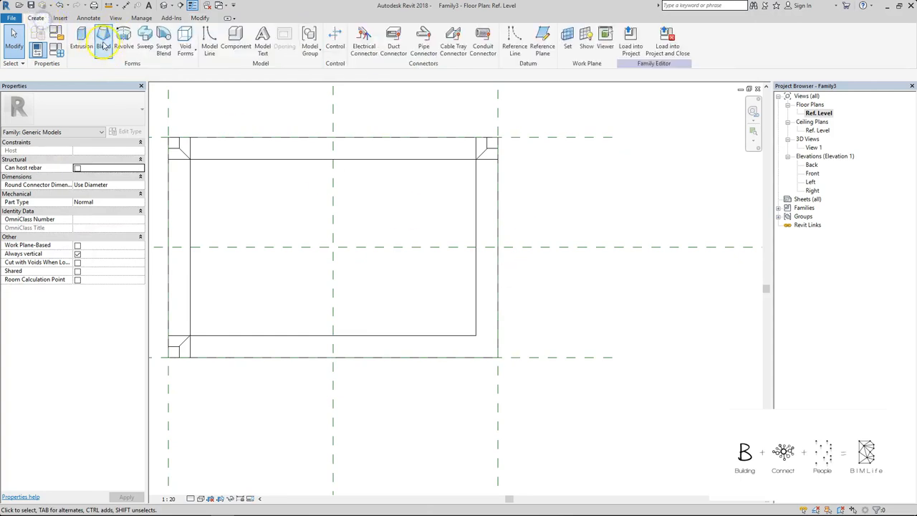
Blend the bottom-right leg's base rectangle at the frame corner, dimensioned to the reference plane.
click(103, 41)
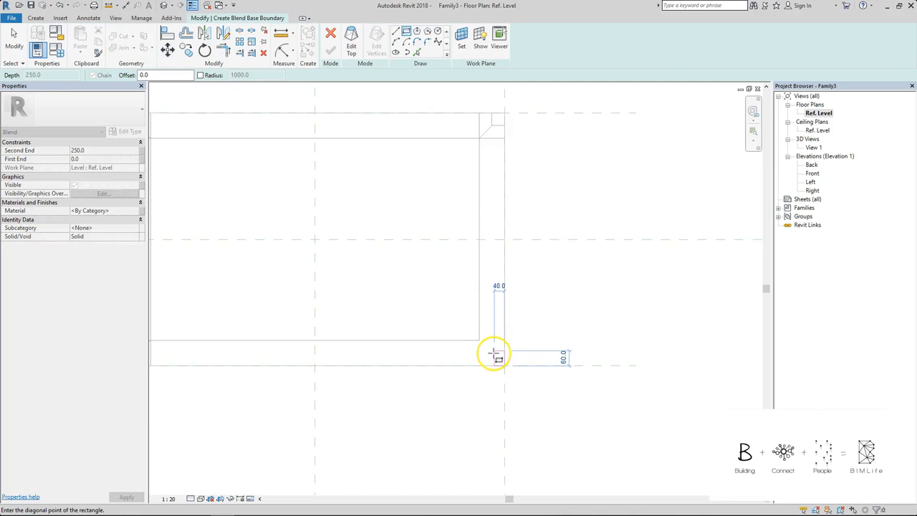
click(333, 40)
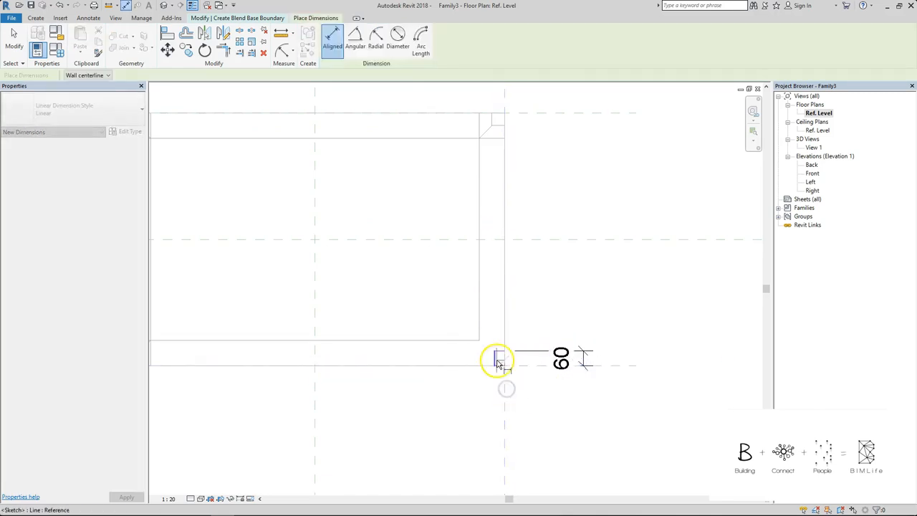
click(498, 359)
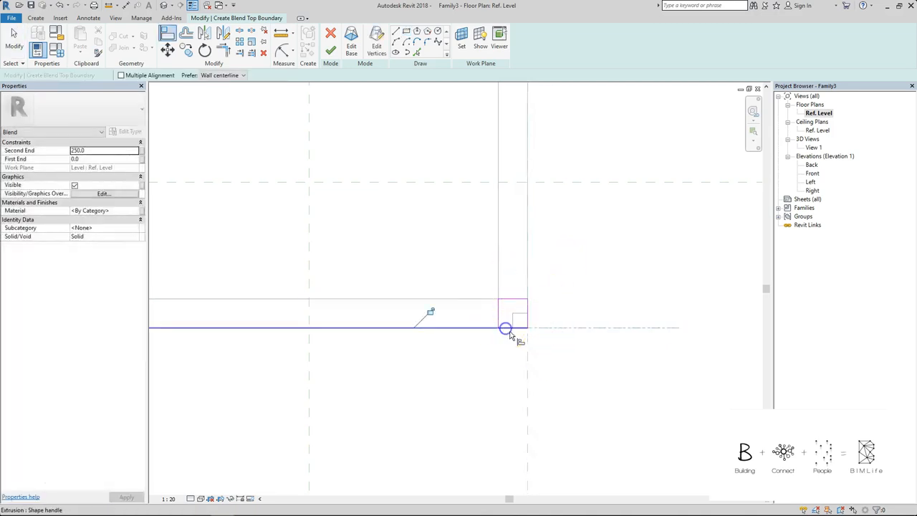
Align the leg's top edge to the corner and dimension it from the reference plane.
click(332, 40)
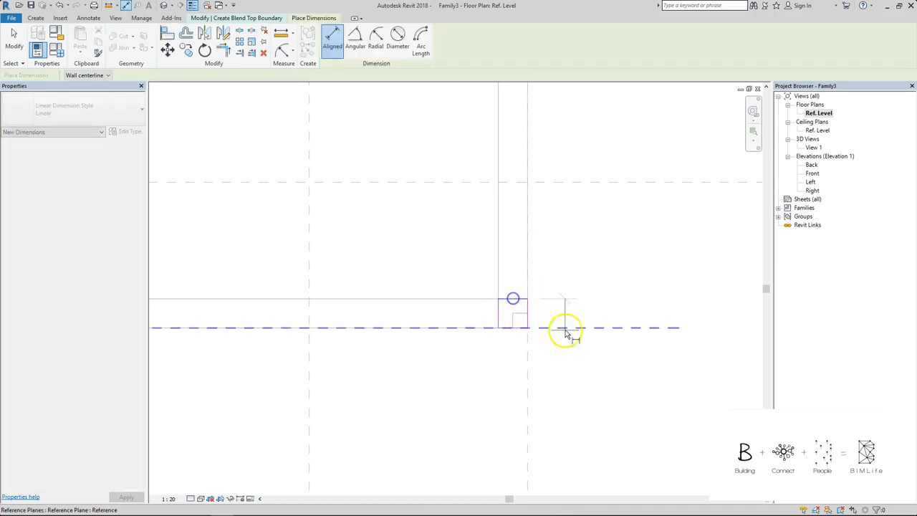
click(566, 333)
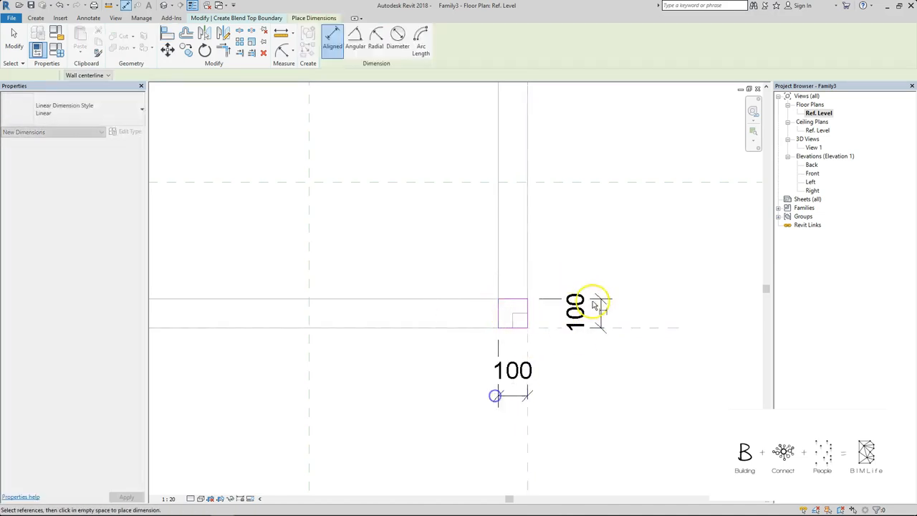
click(576, 301)
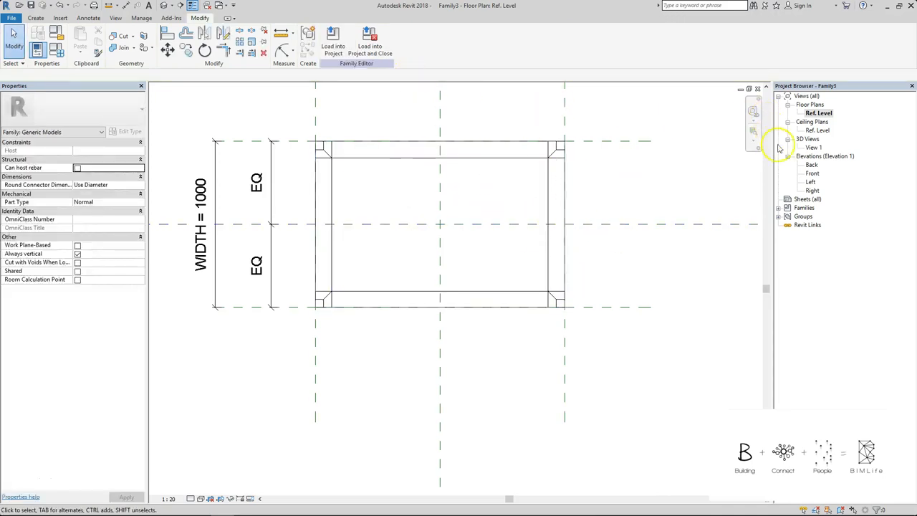
double_click(813, 174)
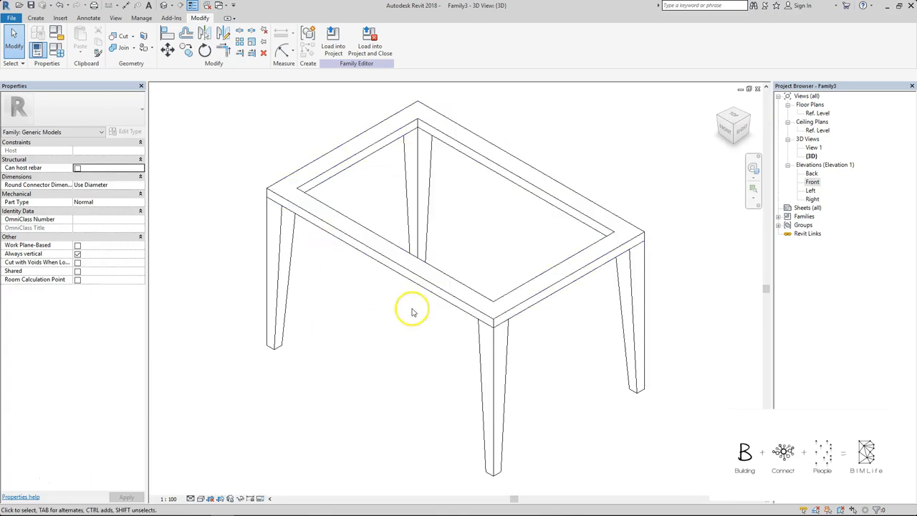
click(817, 112)
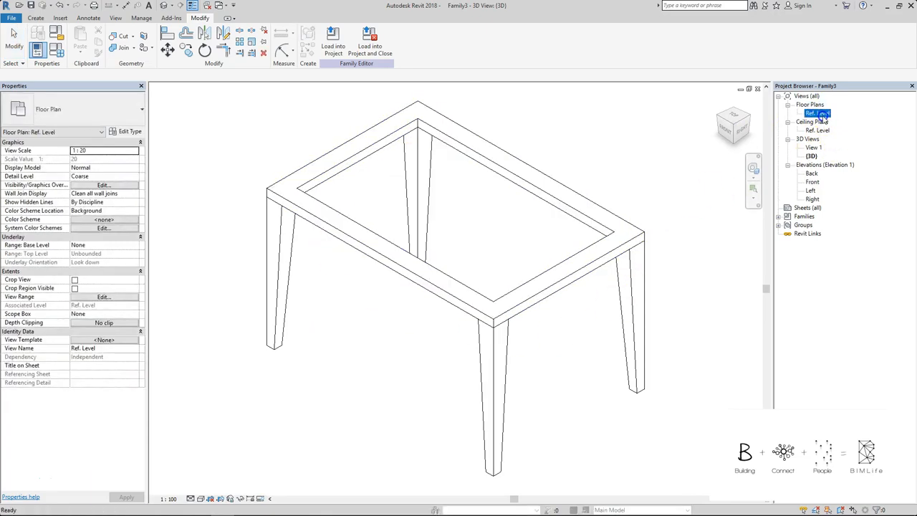
double_click(818, 112)
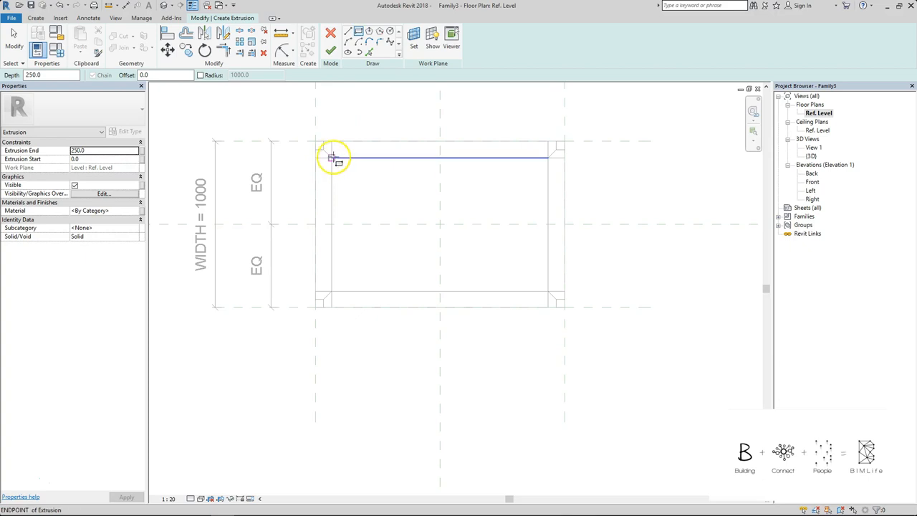
Extrude a rectangular tabletop locked to the frame's inner edges and finish it.
drag(332, 156, 548, 290)
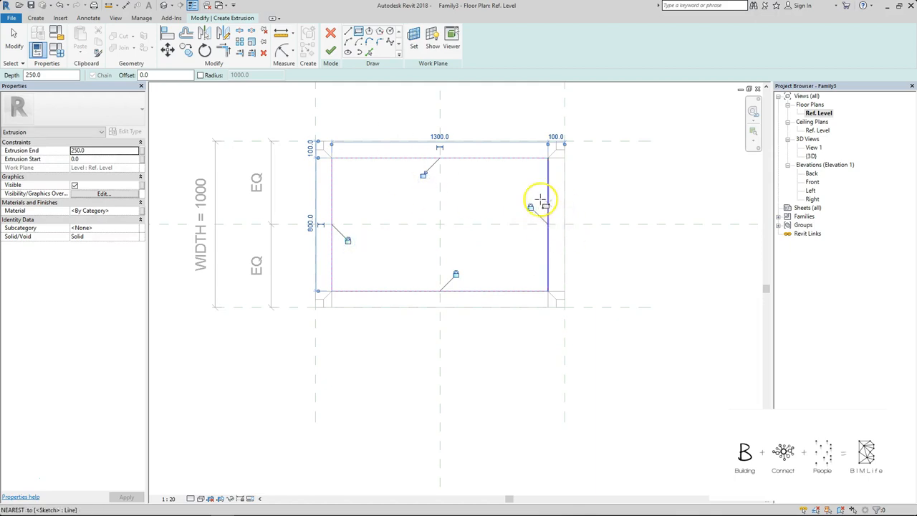
click(430, 158)
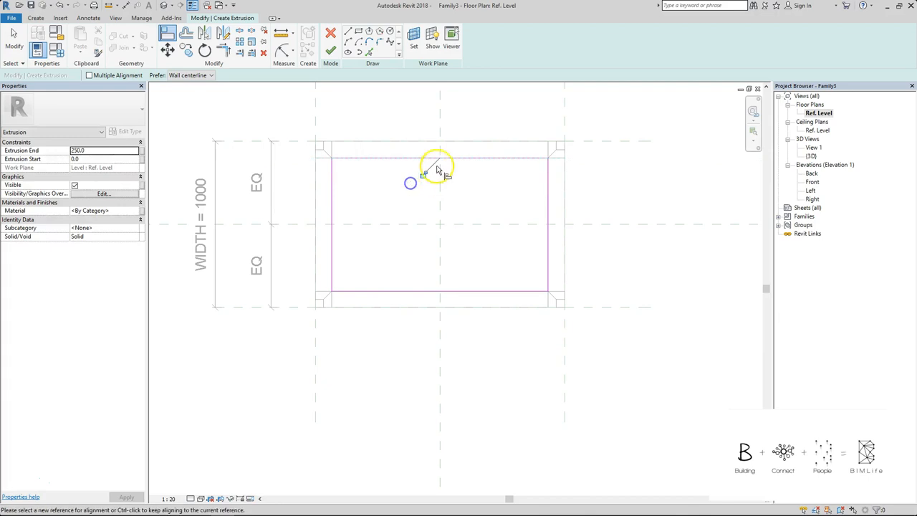
click(329, 51)
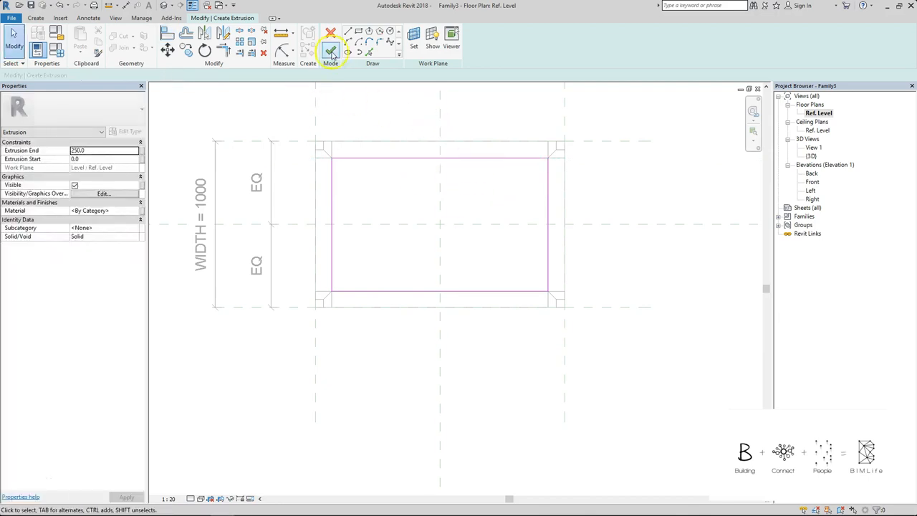
click(329, 53)
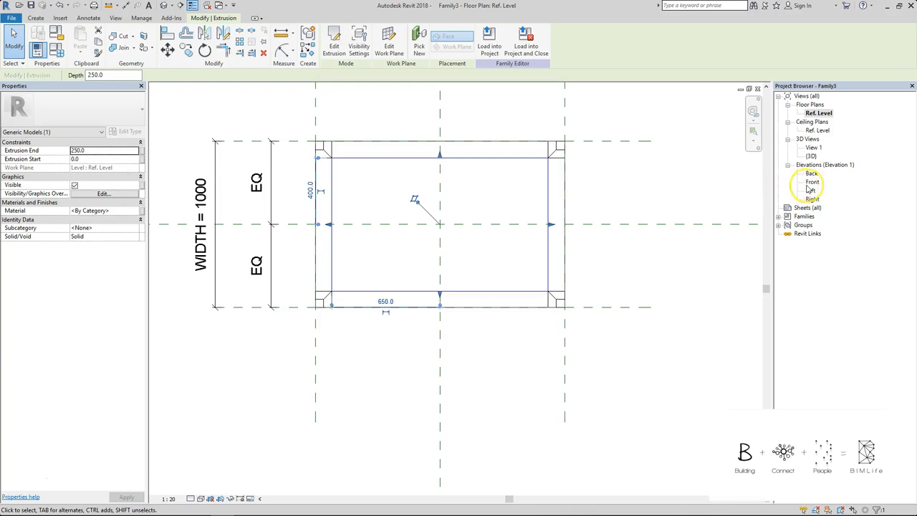
mouse_move(828, 181)
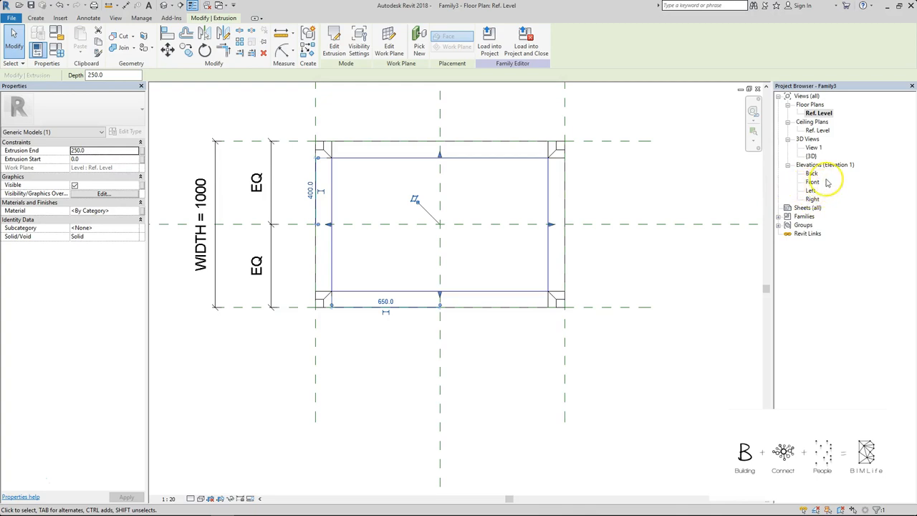
In the Front elevation, adjust the glass top's extrusion start and end heights to the frame top.
double_click(813, 181)
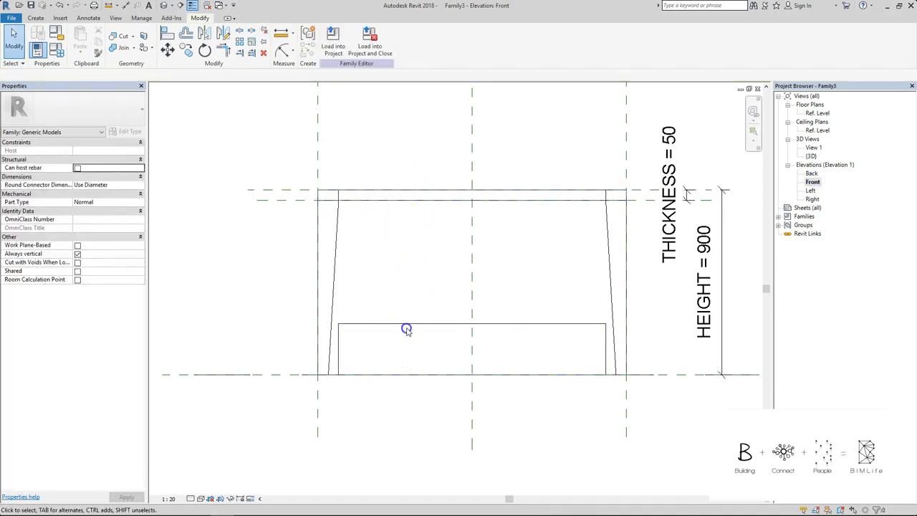
click(407, 329)
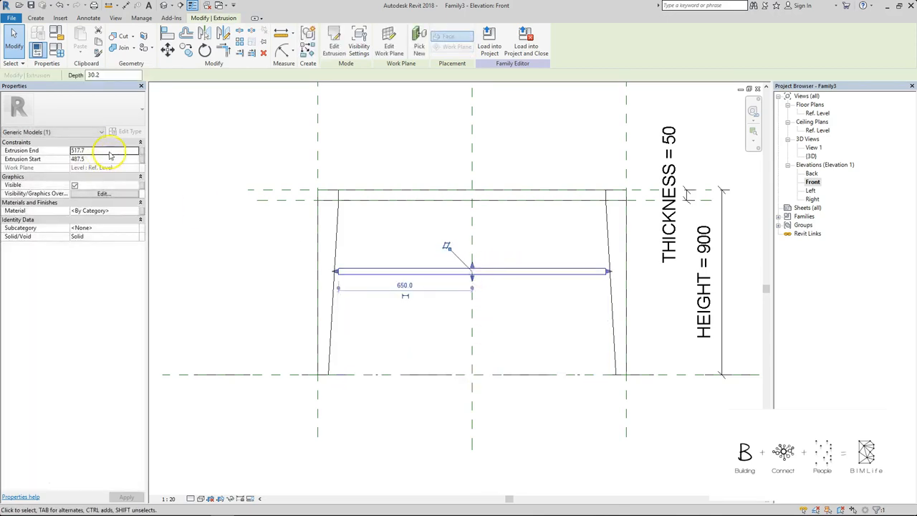
click(103, 150)
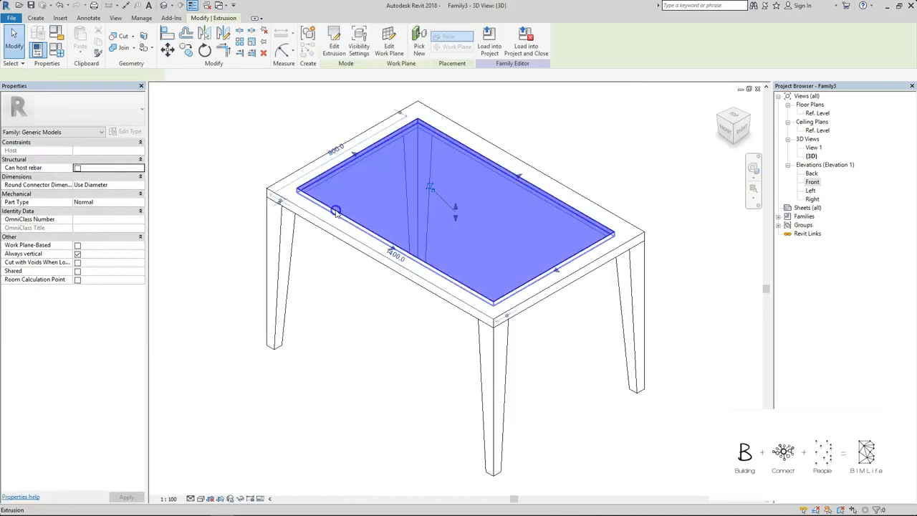
Link the glass top and frame materials to GLASS_MATERIAL and a new FRAME_MATERIAL parameter.
click(134, 209)
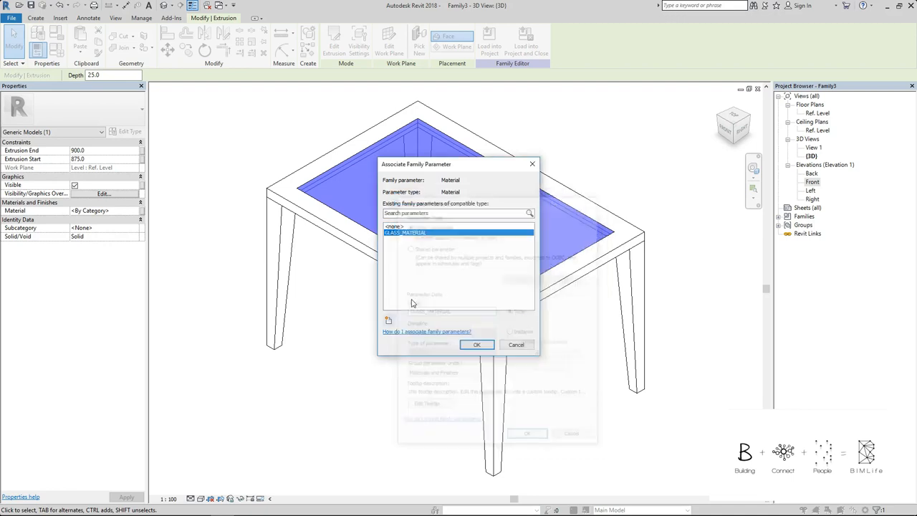
click(475, 344)
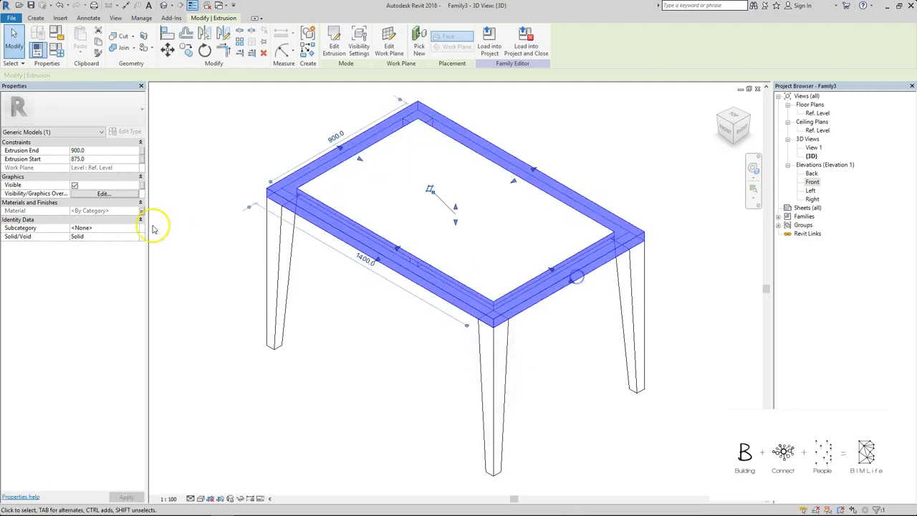
click(141, 210)
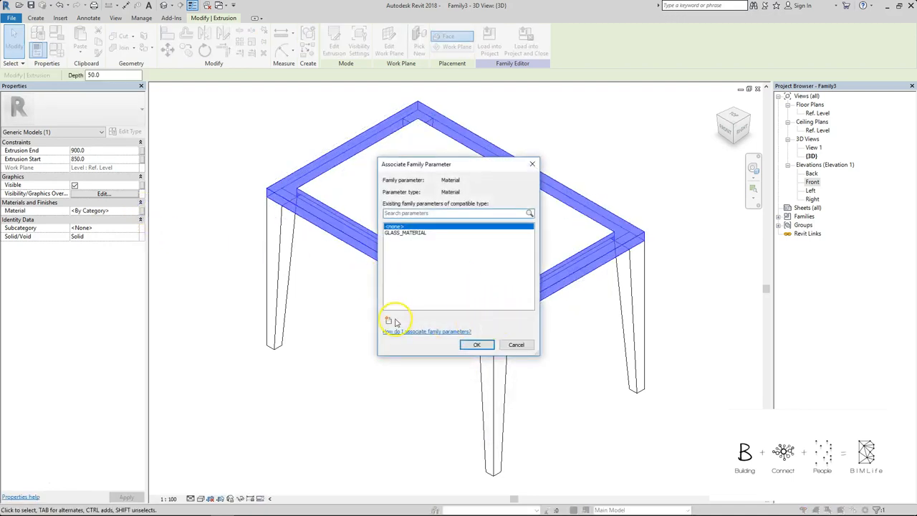
click(387, 321)
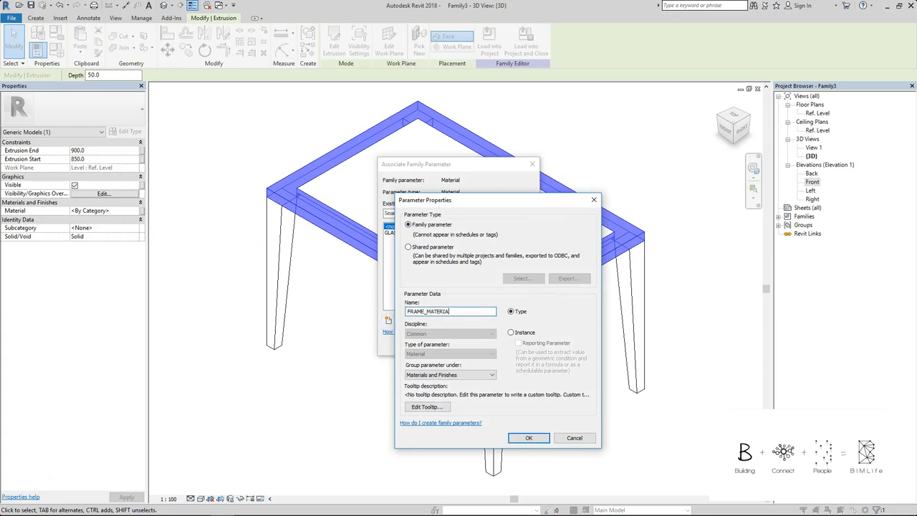
click(528, 438)
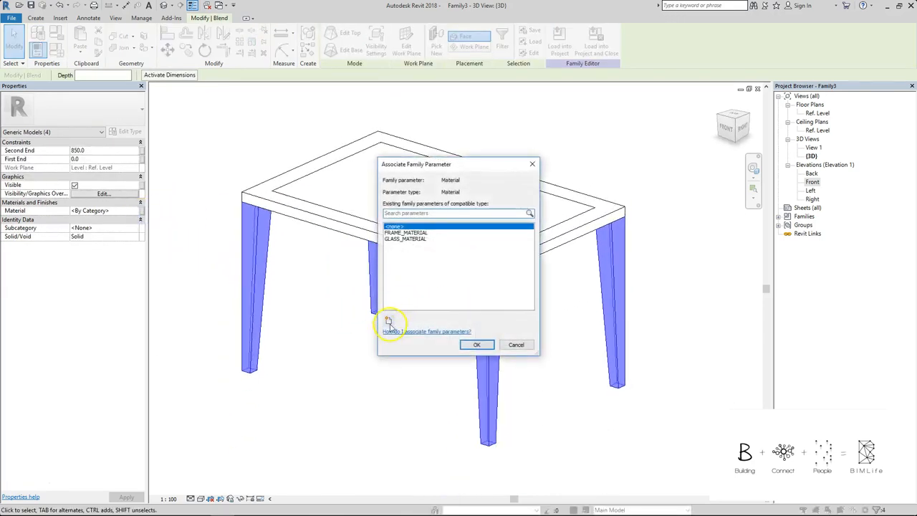
Create the LEGS_MATERIALS type parameter linked to the legs' material.
click(388, 321)
text(LEGS_MAT)
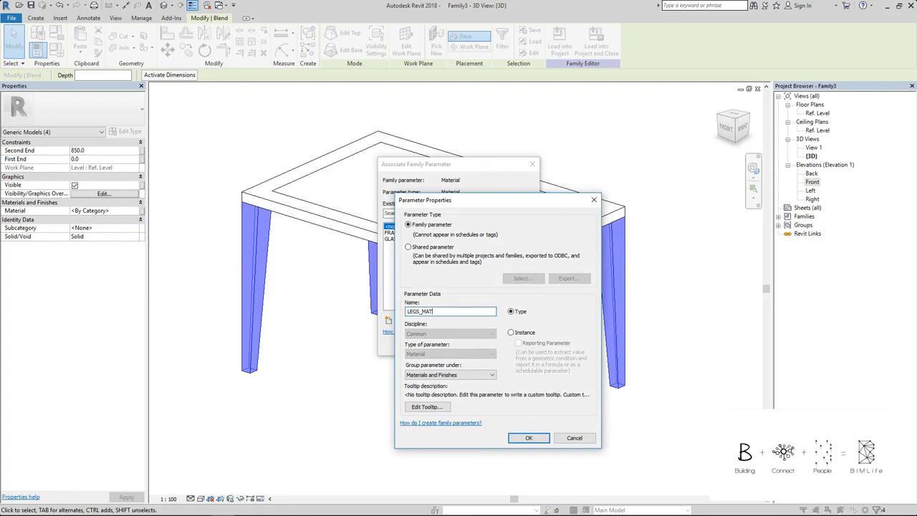
click(529, 438)
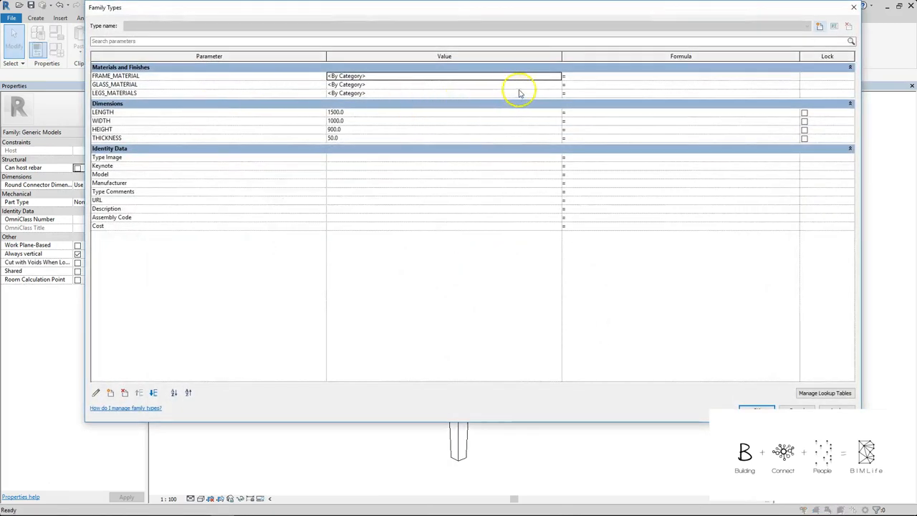
Assign the Glass material to the GLASS_MATERIAL parameter in Family Types.
click(444, 85)
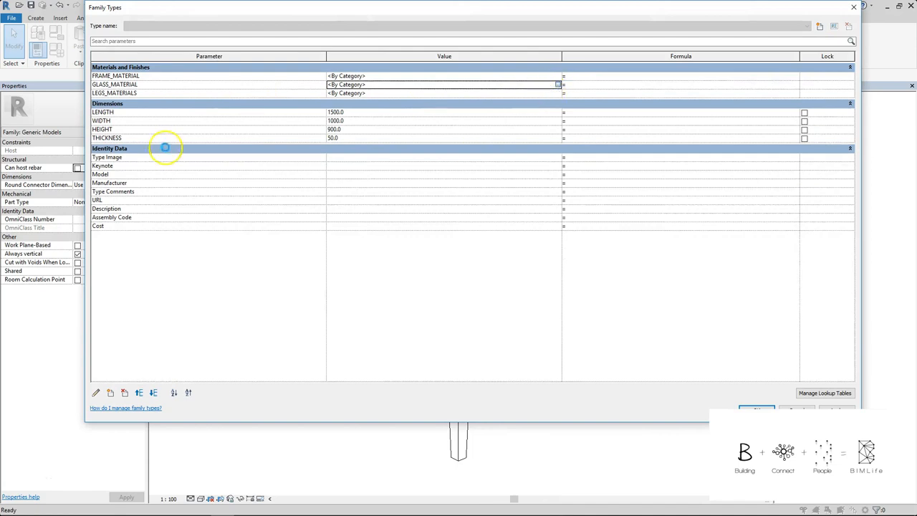
click(559, 84)
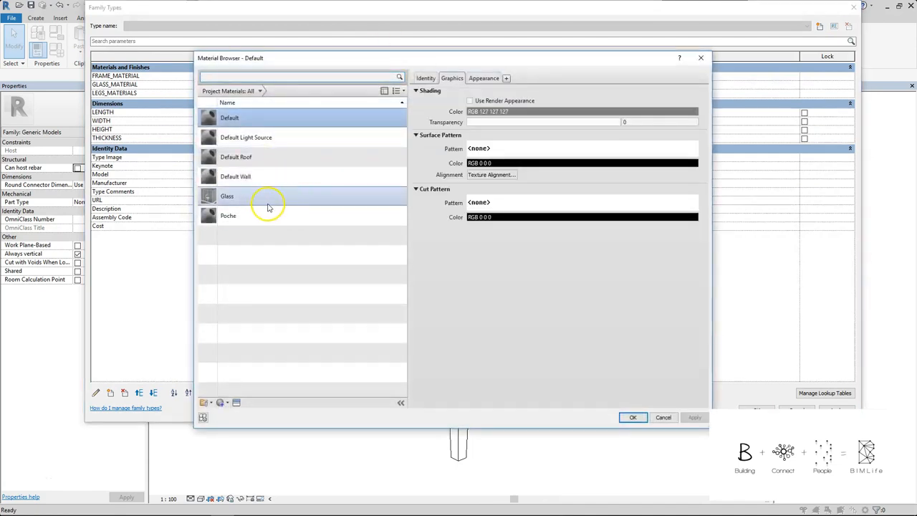
click(632, 417)
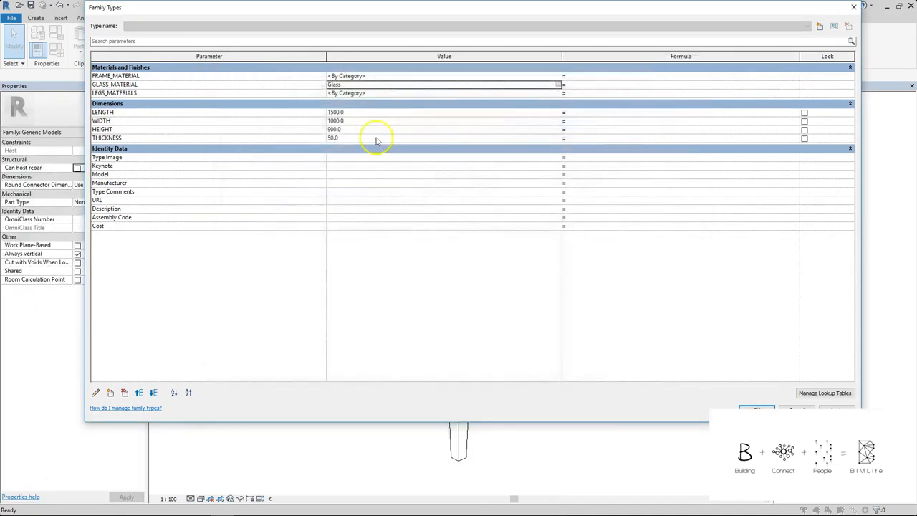
mouse_move(806, 438)
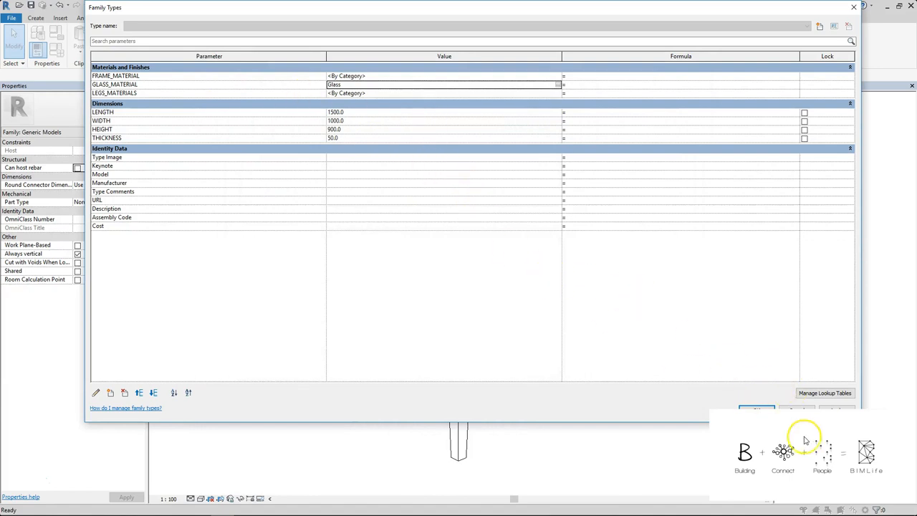
click(756, 410)
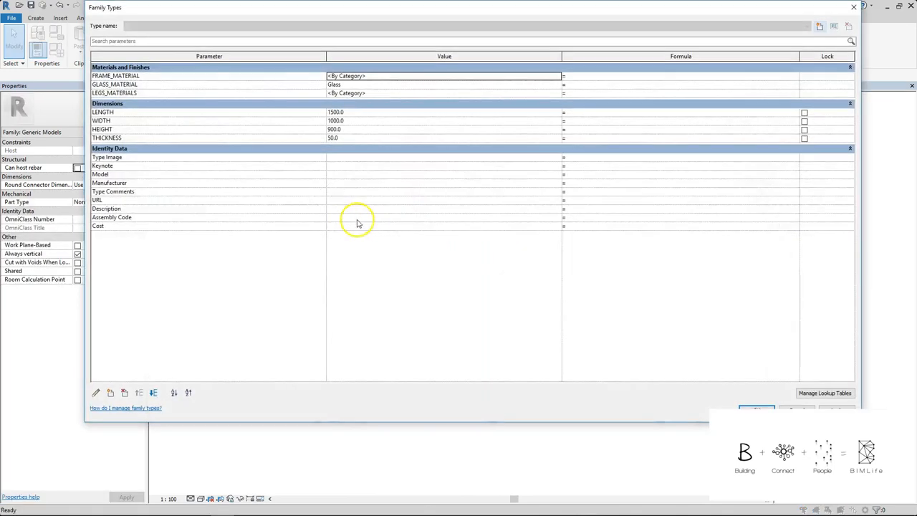
Create a new family type named 1500L X 1000W X 900H.
click(819, 27)
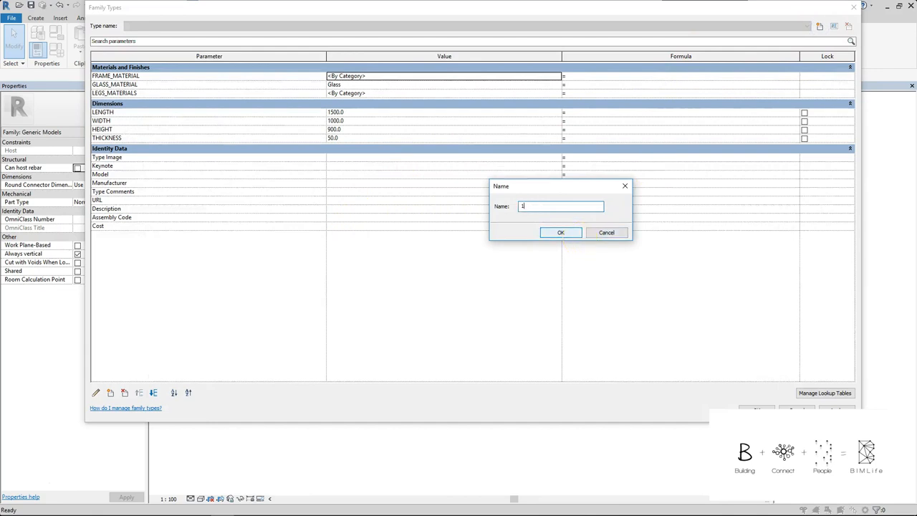
text(1500L X 1000W X 900)
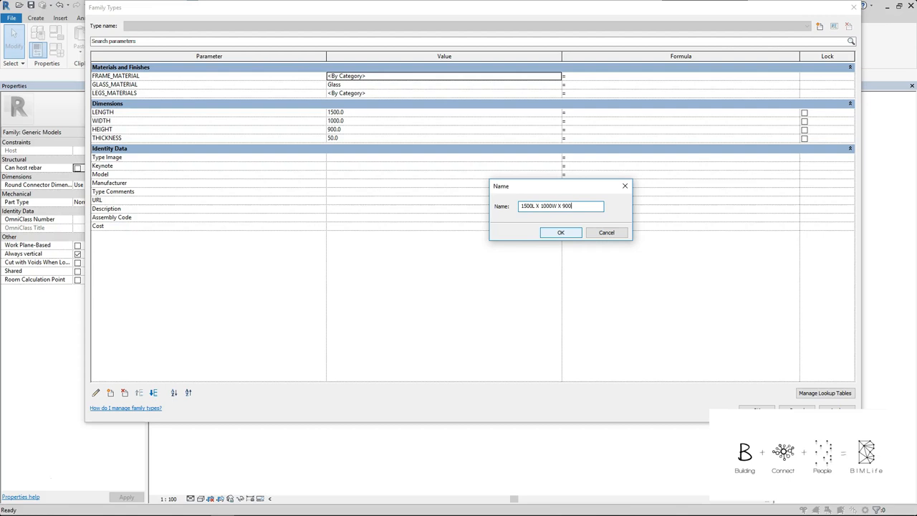
click(561, 232)
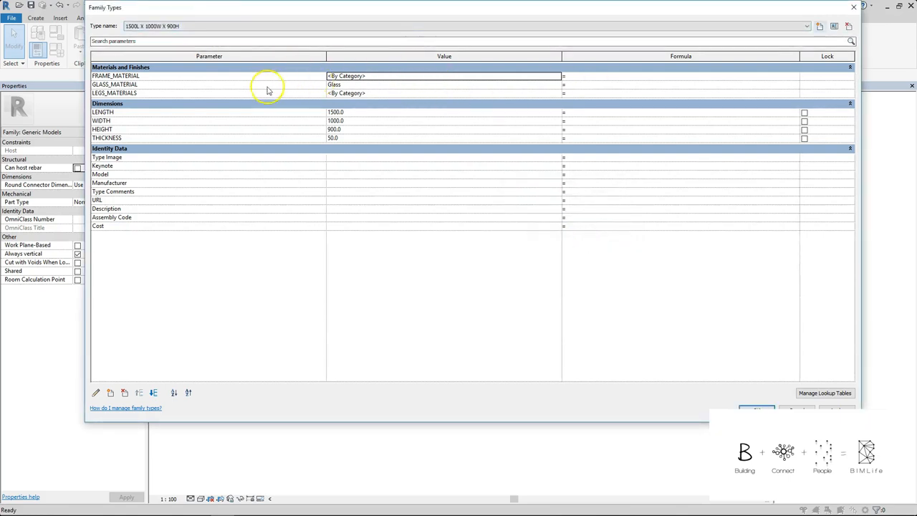
mouse_move(427, 135)
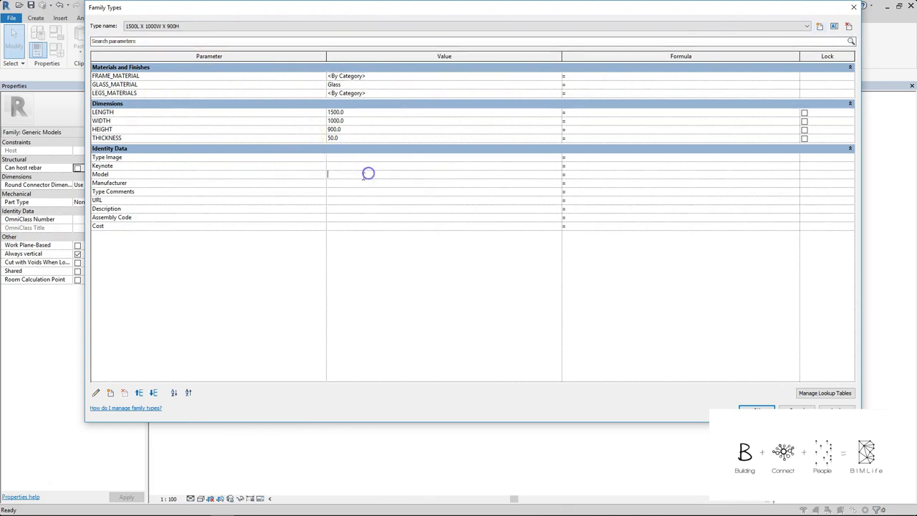
Fill in Model TLB-01 and Description DINING TABLE for the new type.
text(TLB-01)
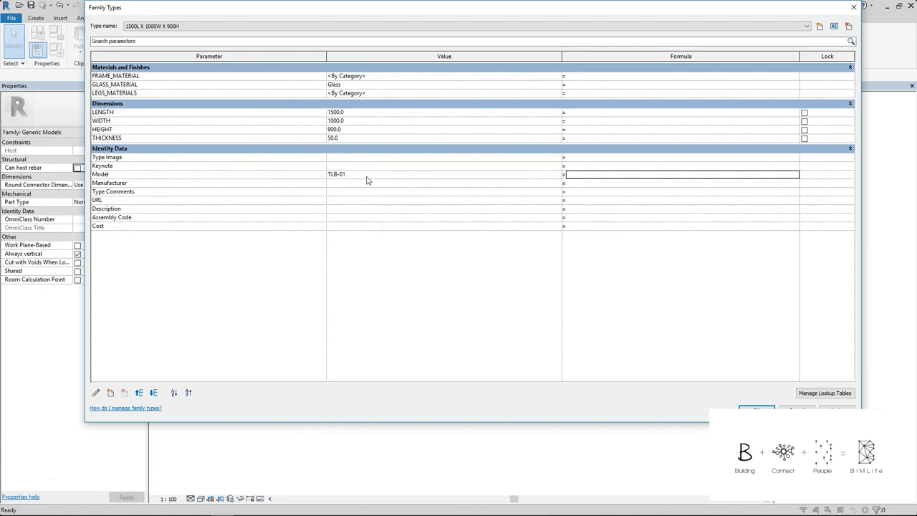
click(358, 209)
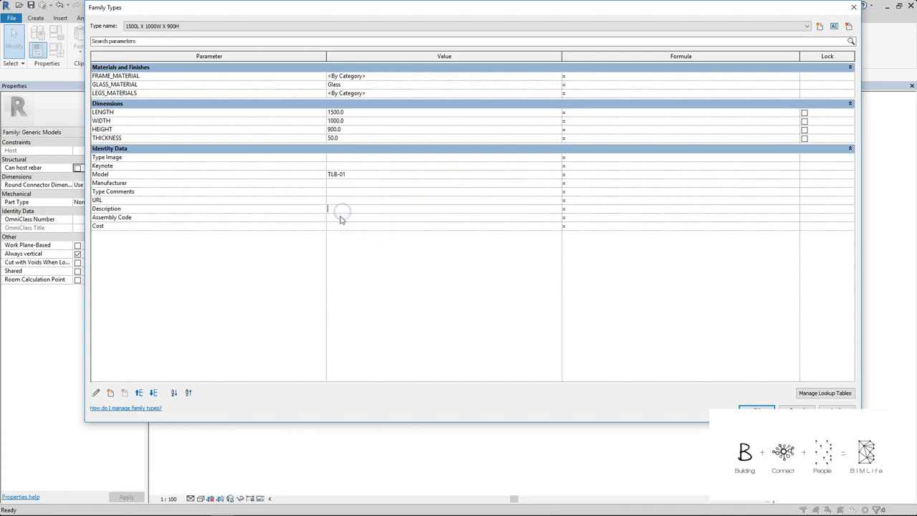
text(DINING TABLE)
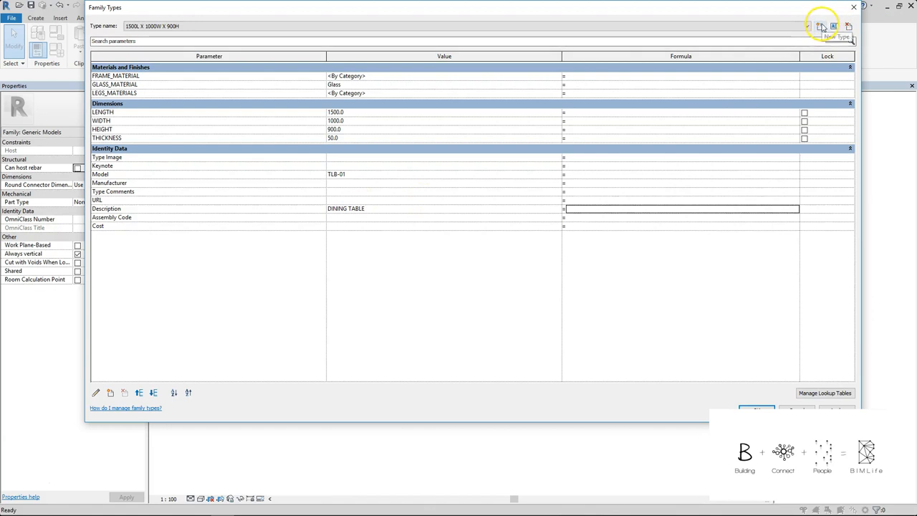
Create type 1800L X 1200W X 900H with Length 1800, Width 1200, Model TLB-02 and close Family Types.
click(819, 26)
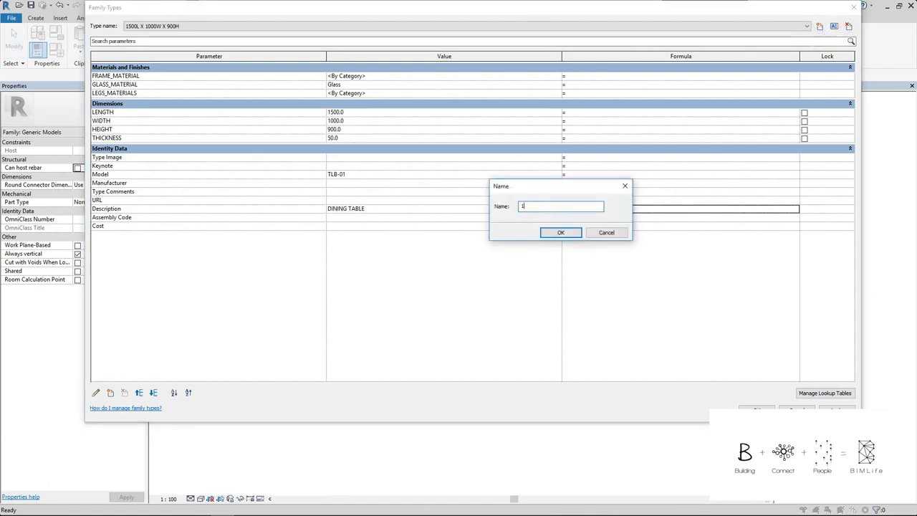
text(800L X 1200W X 900)
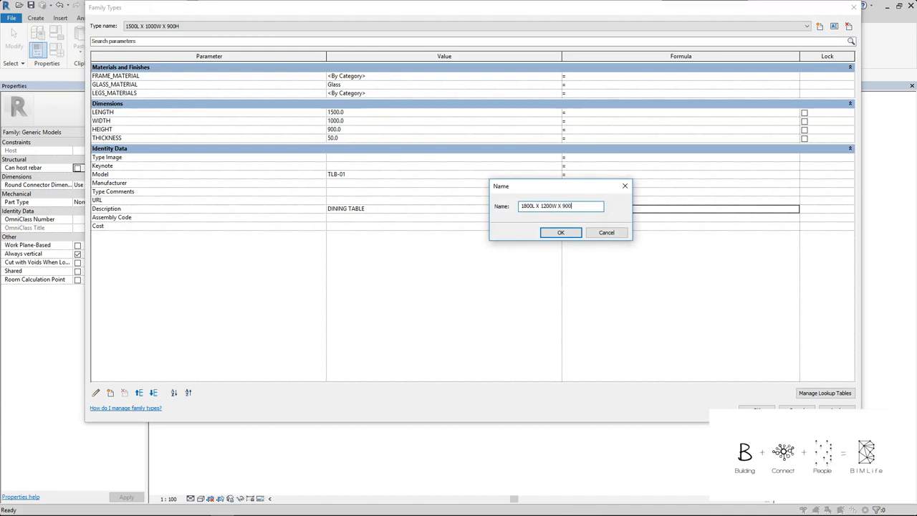
click(562, 232)
text(1800)
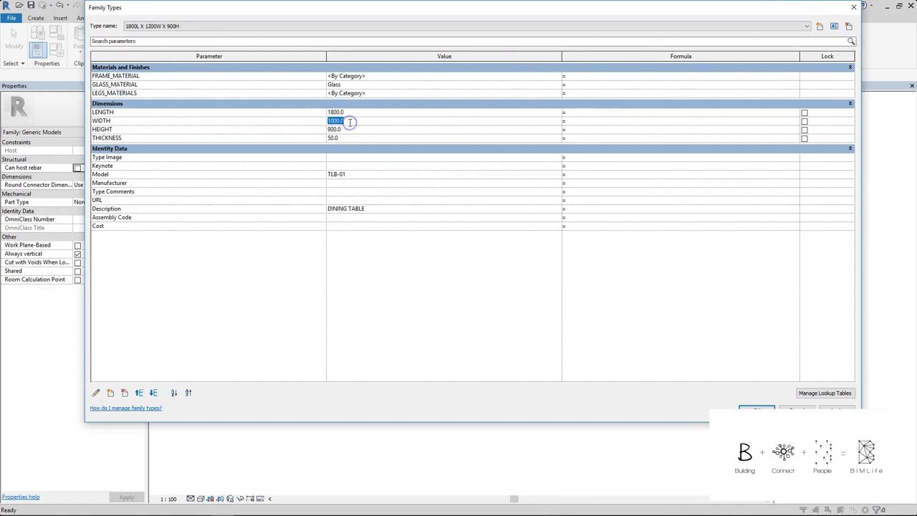
click(365, 175)
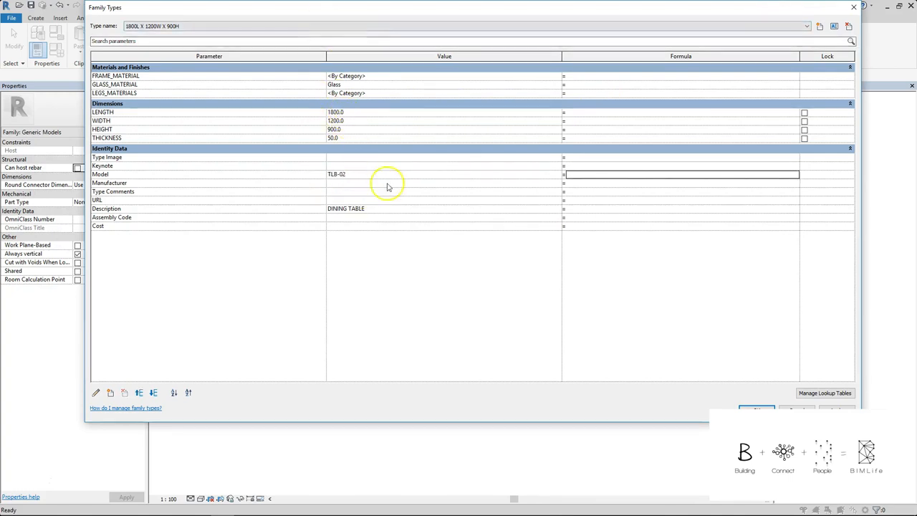
mouse_move(375, 181)
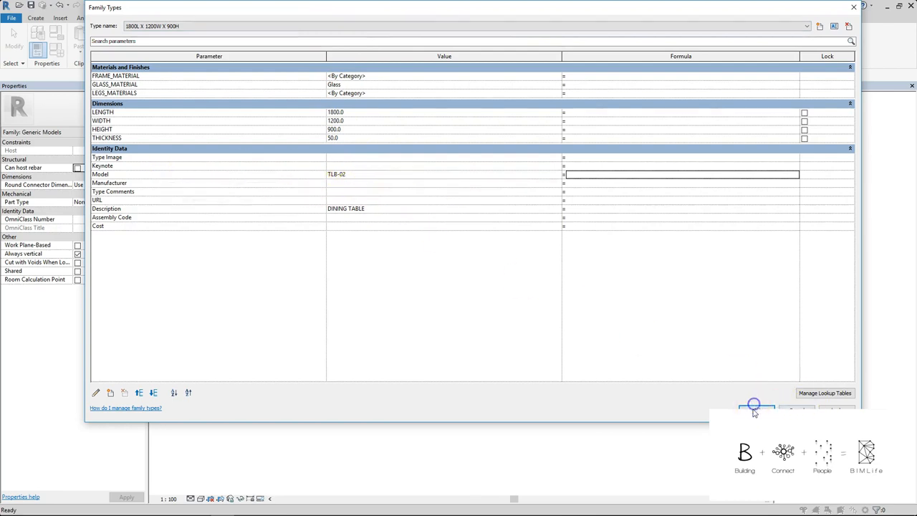
click(754, 407)
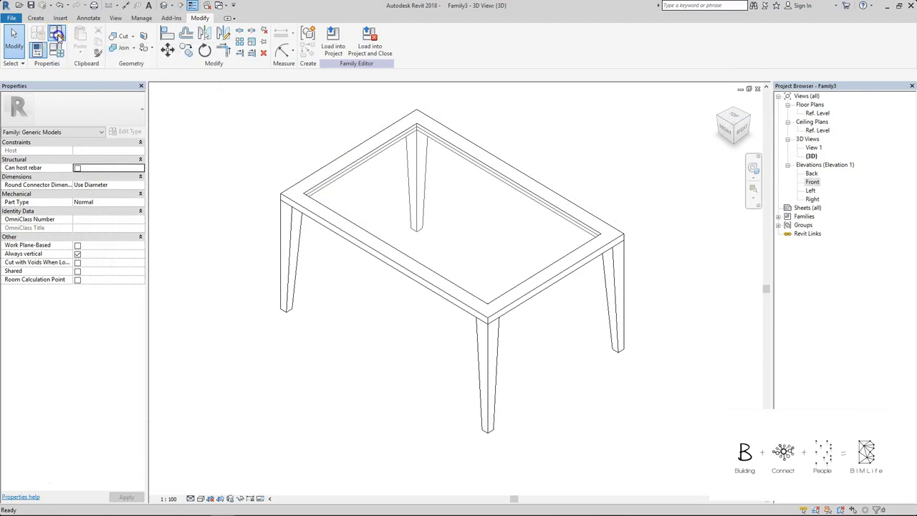
Set the family category to Furniture and inspect the table in 3D.
click(37, 35)
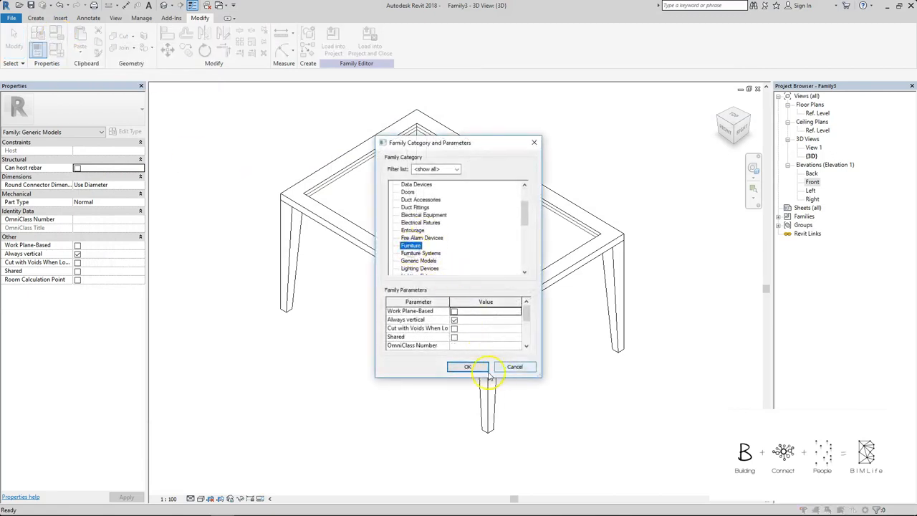
click(467, 367)
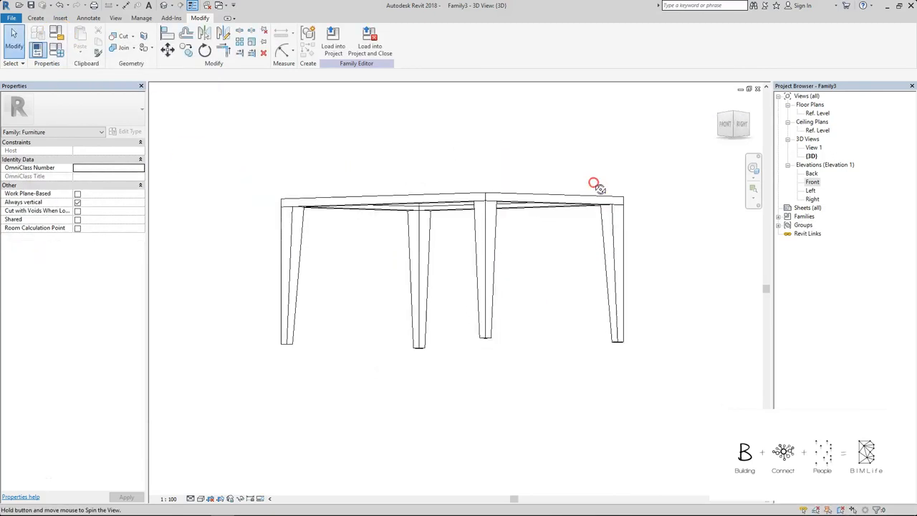
drag(595, 185, 608, 307)
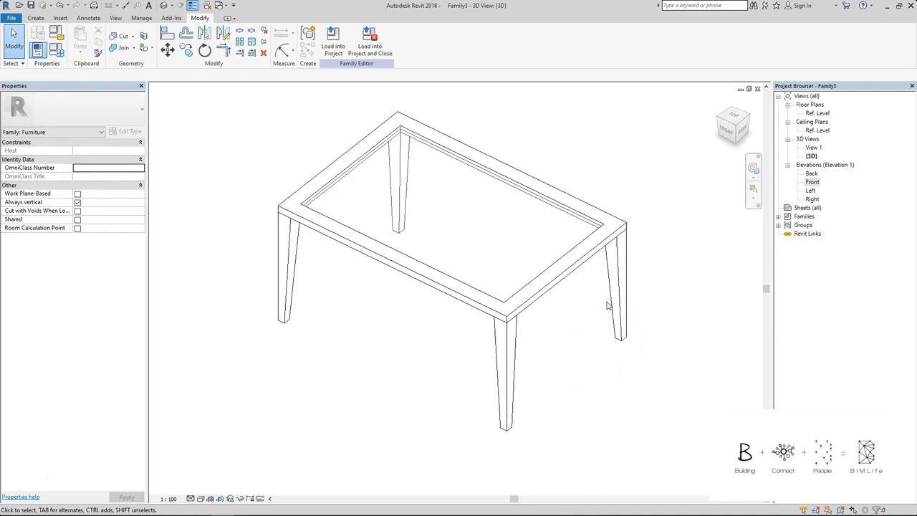
click(616, 301)
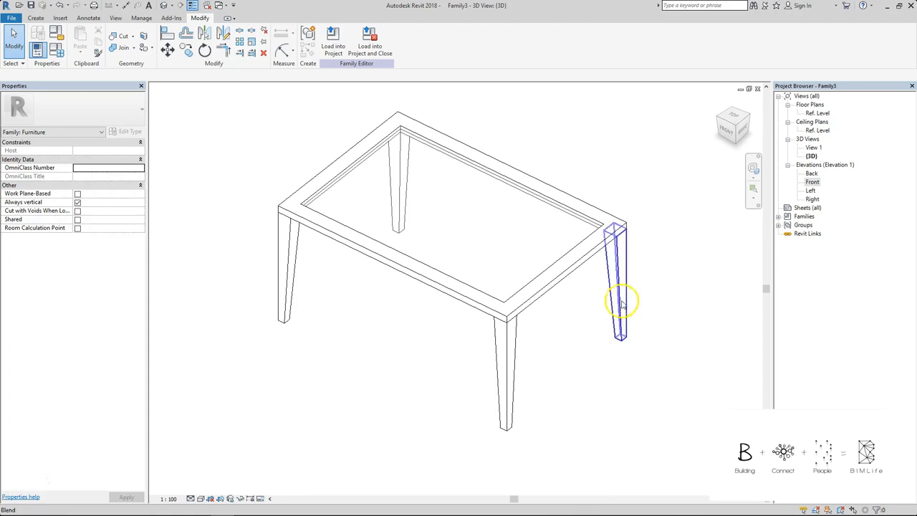
click(604, 199)
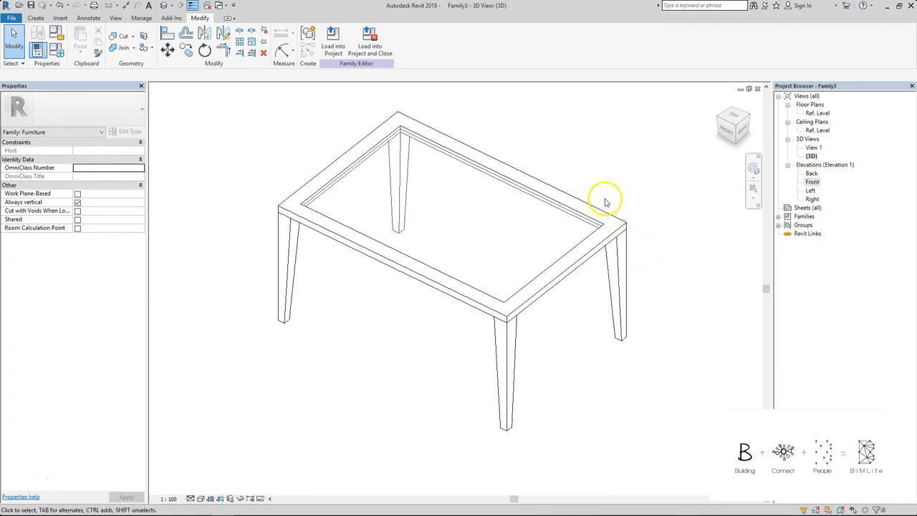